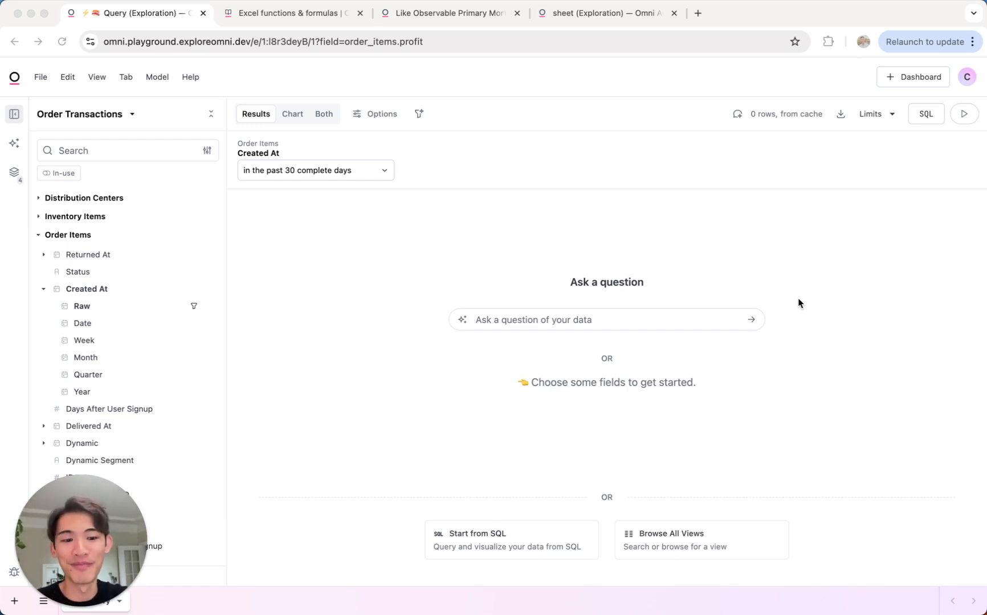
pyautogui.moveTo(567, 202)
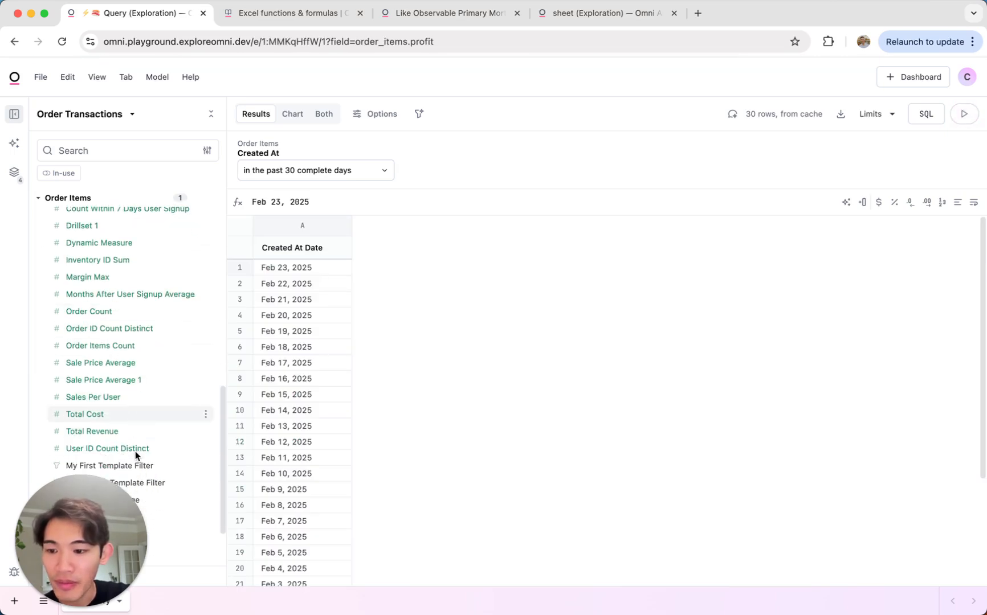
# - Add the Total Cost measure next to daily Total Revenue for the past 30 days
pyautogui.click(92, 431)
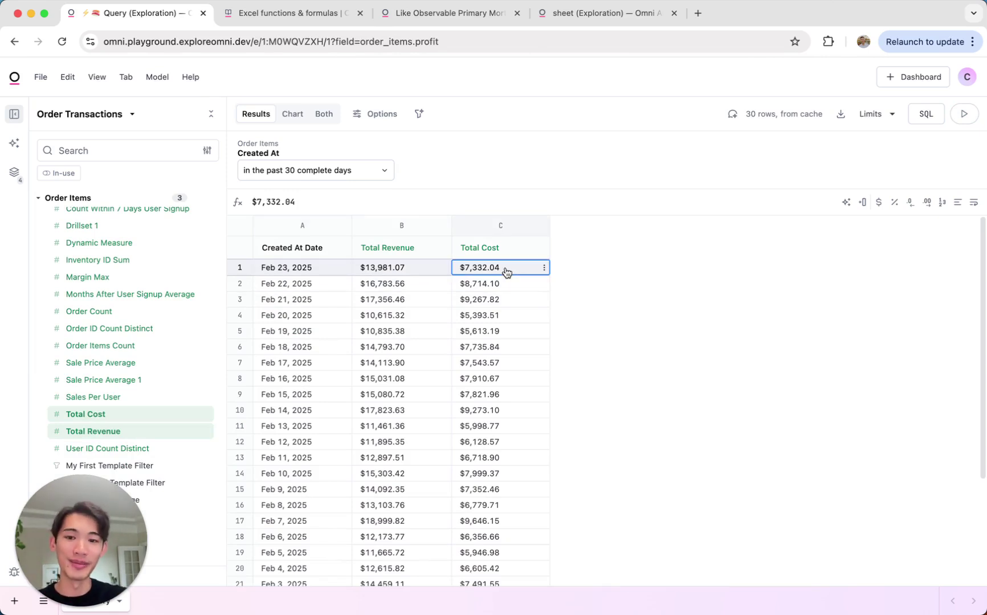
pyautogui.moveTo(497, 269)
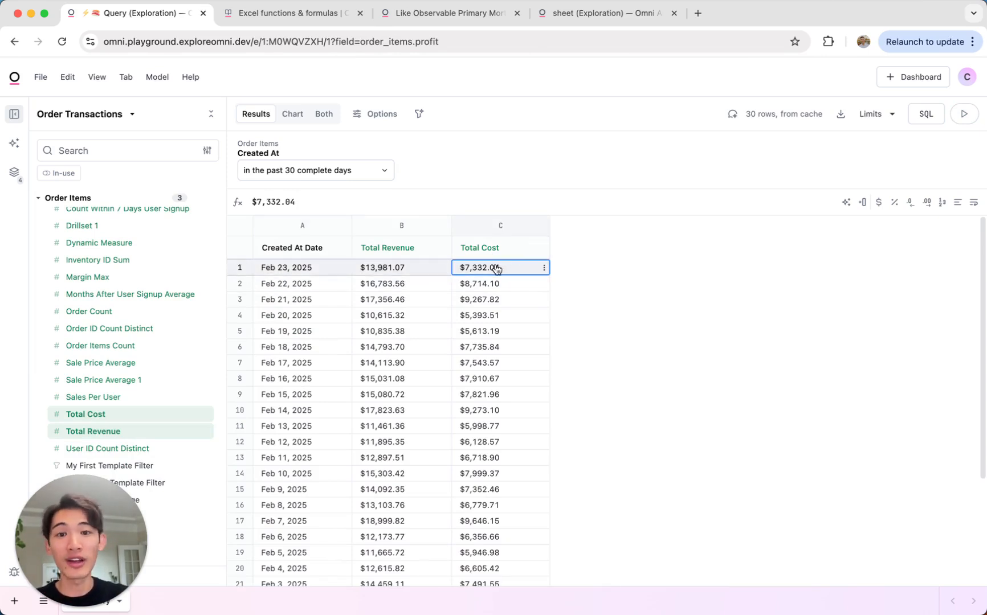
# - Sort dates ascending and insert a Profit calculation column using =B1-C1
pyautogui.click(536, 247)
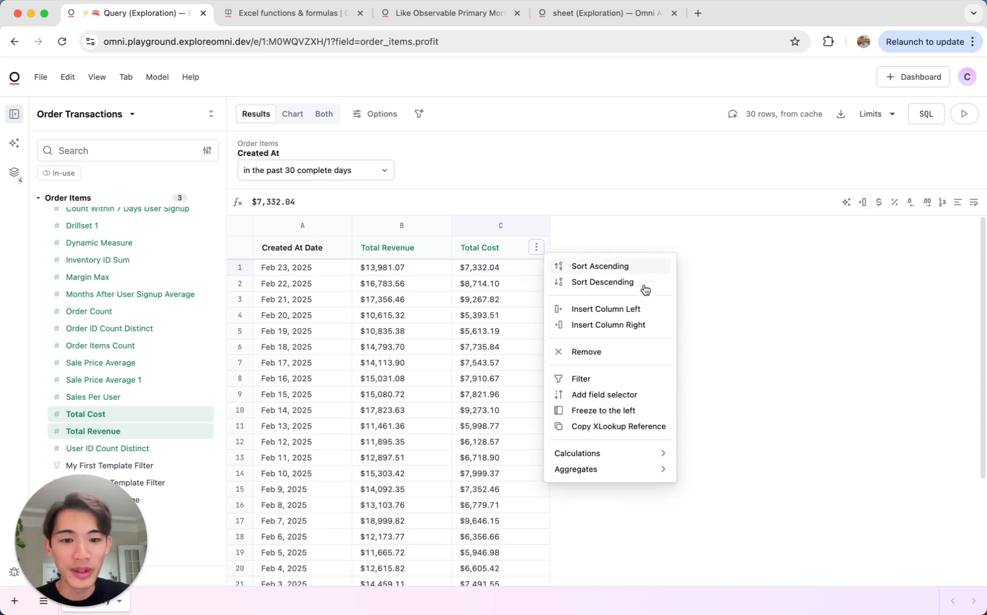
pyautogui.click(600, 266)
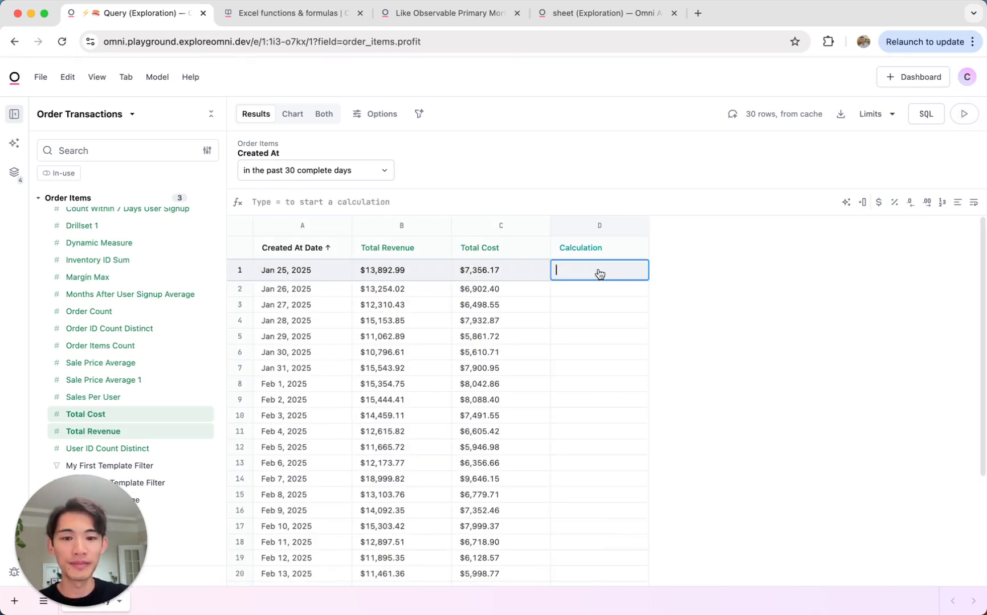
pyautogui.write('=B1 - C1')
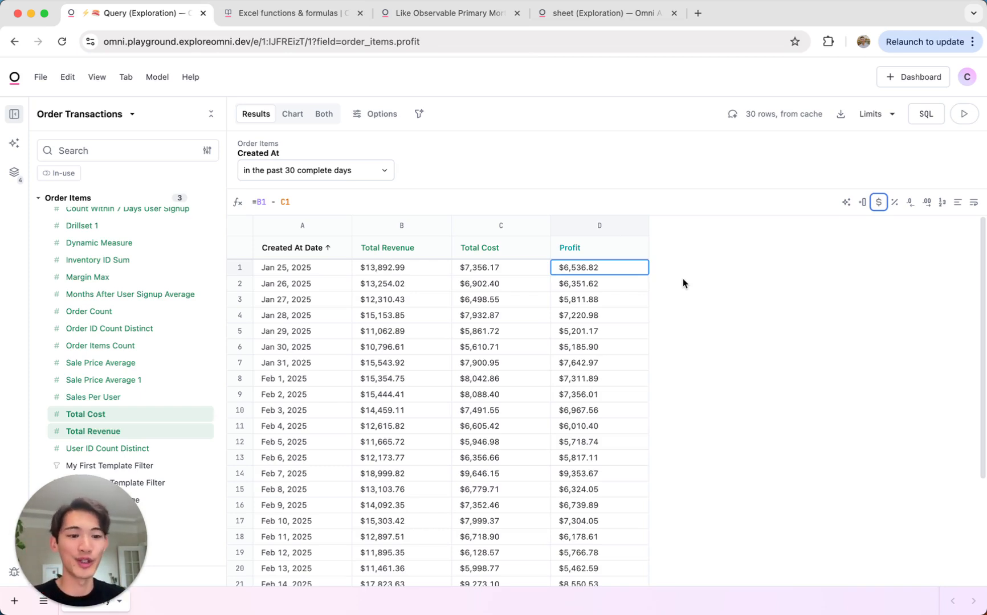
pyautogui.moveTo(716, 265)
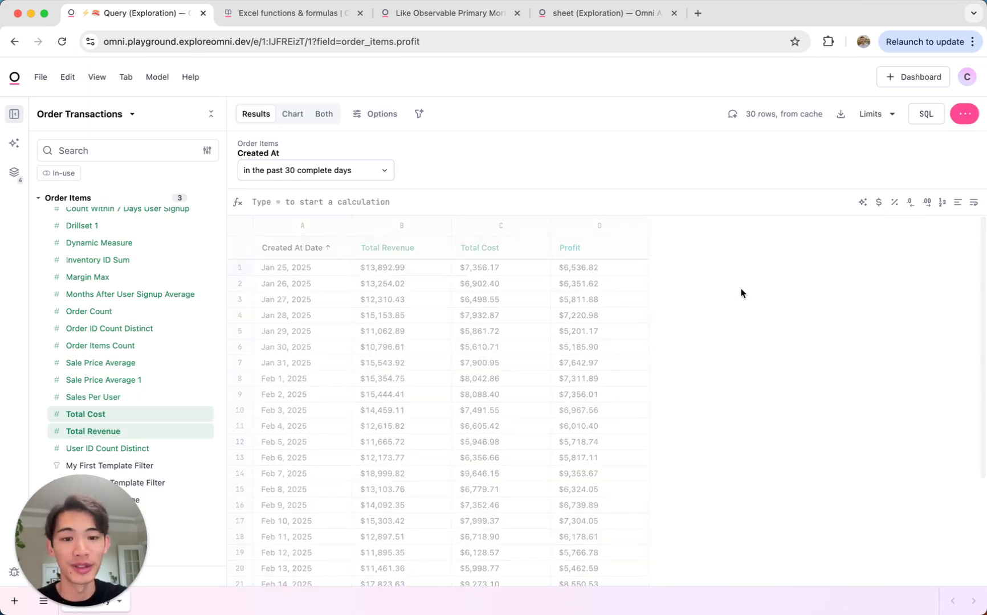
# - Enter =(D2-D1)/D1 in column E and format the results as percentages
pyautogui.click(698, 287)
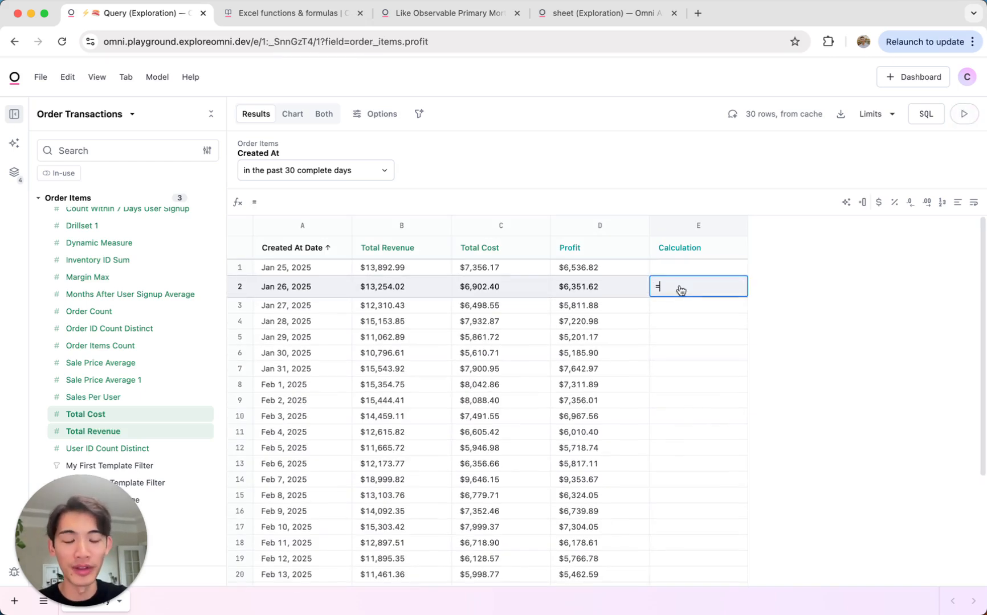
pyautogui.write('(D2 - D1) / D1')
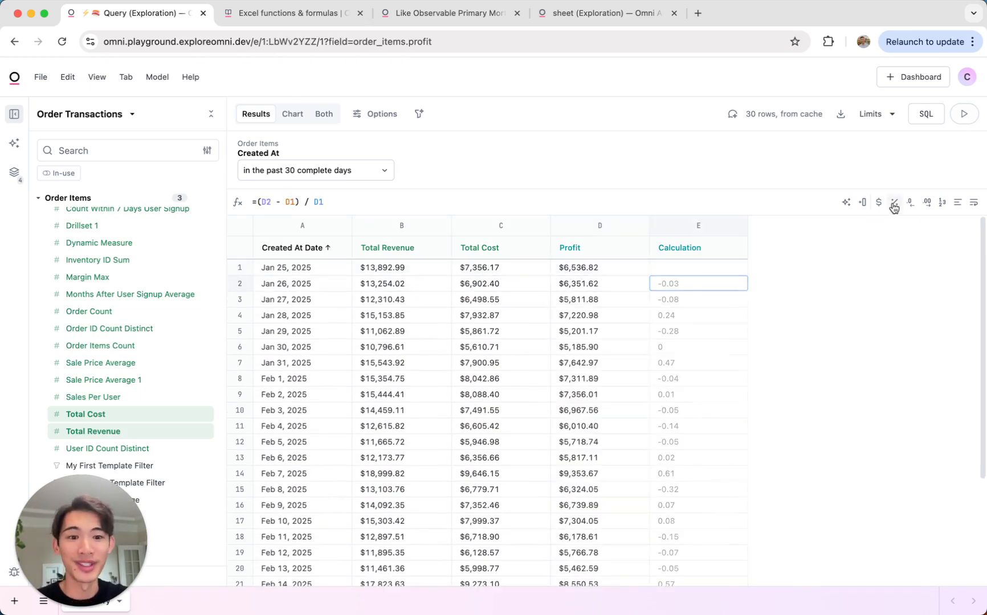
pyautogui.click(894, 202)
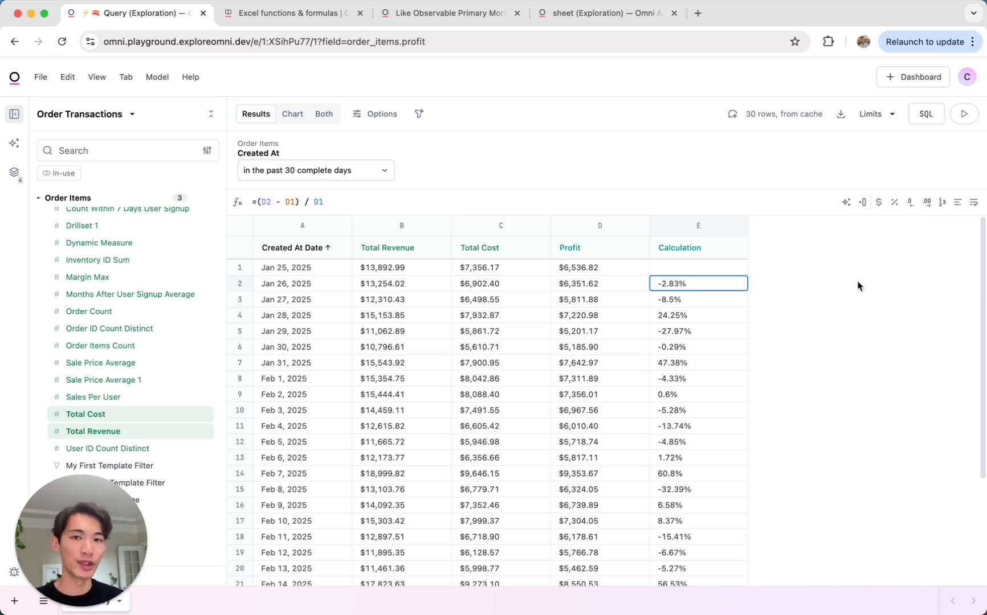
pyautogui.moveTo(853, 449)
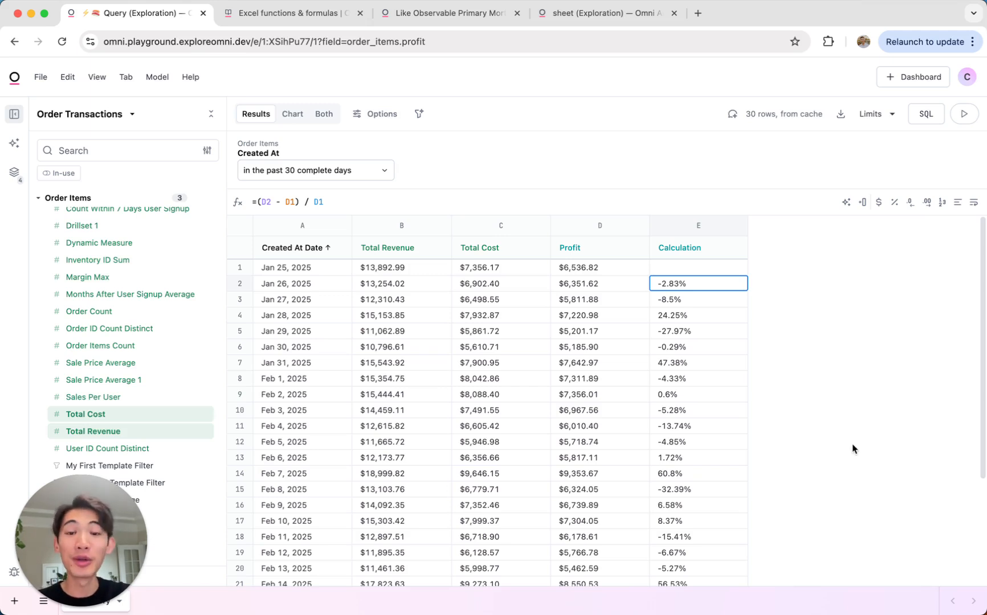
pyautogui.moveTo(843, 374)
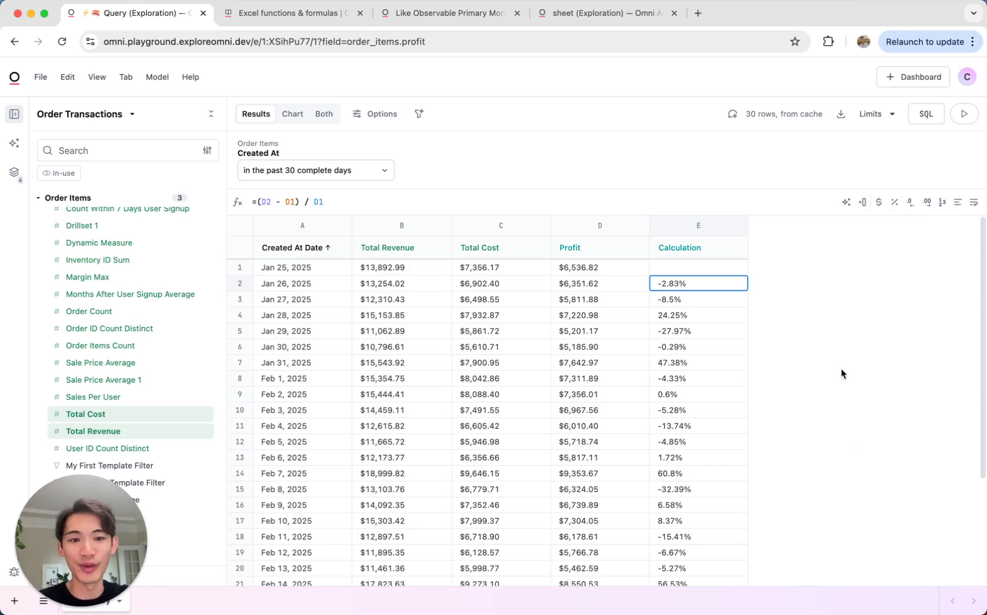
# - Ask the AI formula helper to 'calculate the day-over-day % change in column D'
pyautogui.click(846, 203)
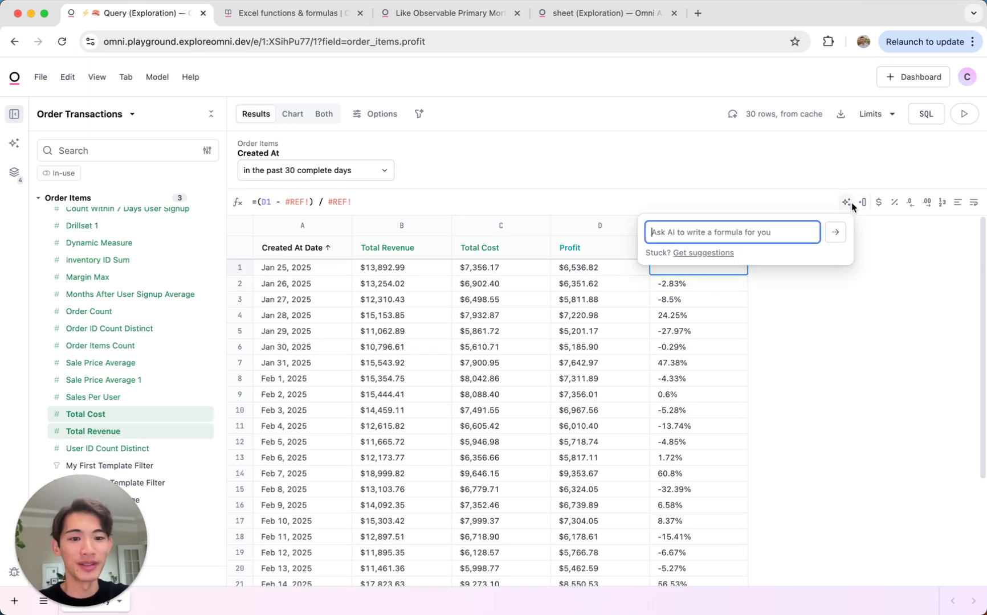
pyautogui.moveTo(828, 249)
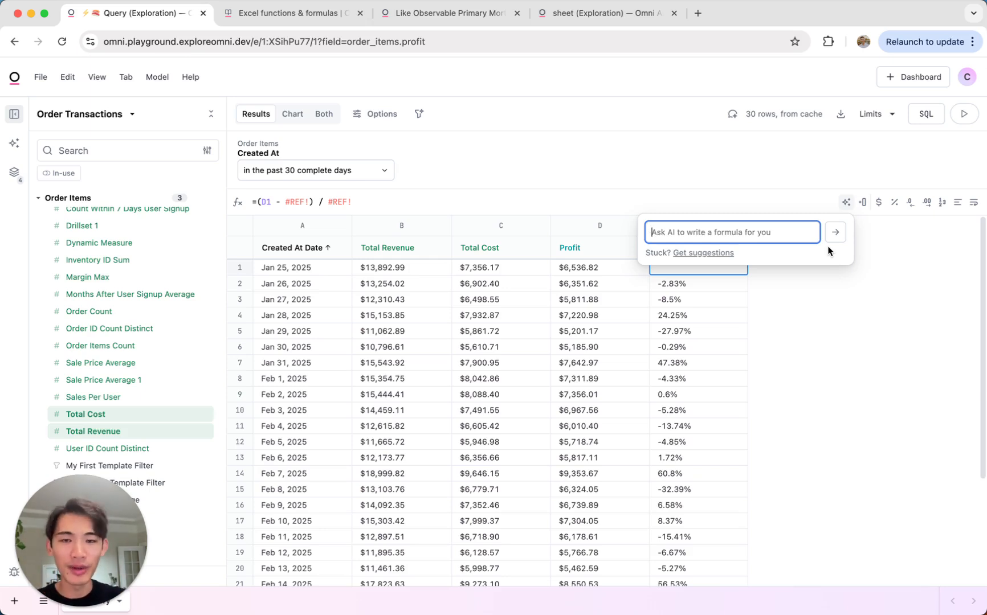
pyautogui.write('calculate the day-')
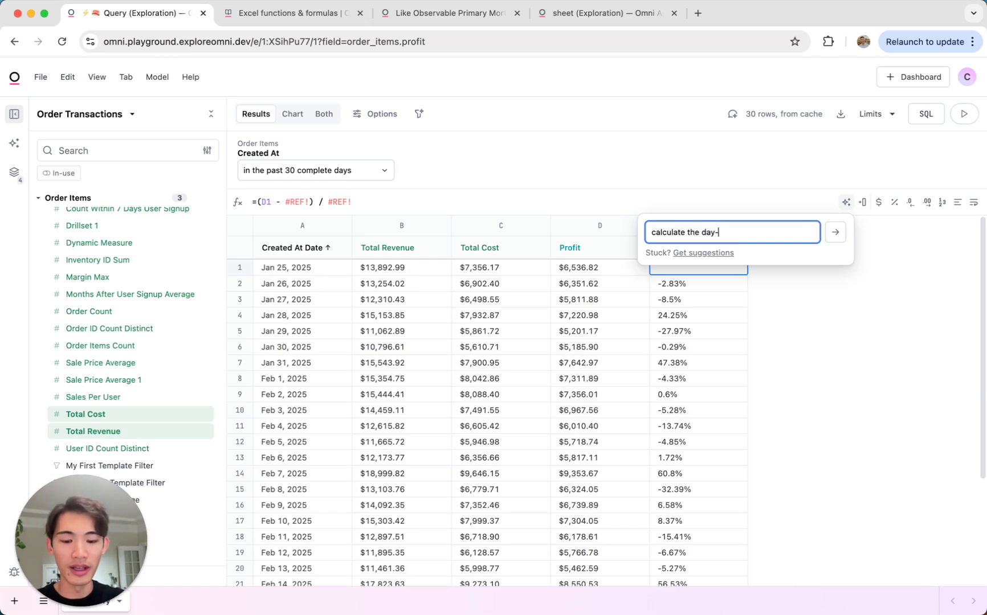
pyautogui.write('over-day % change')
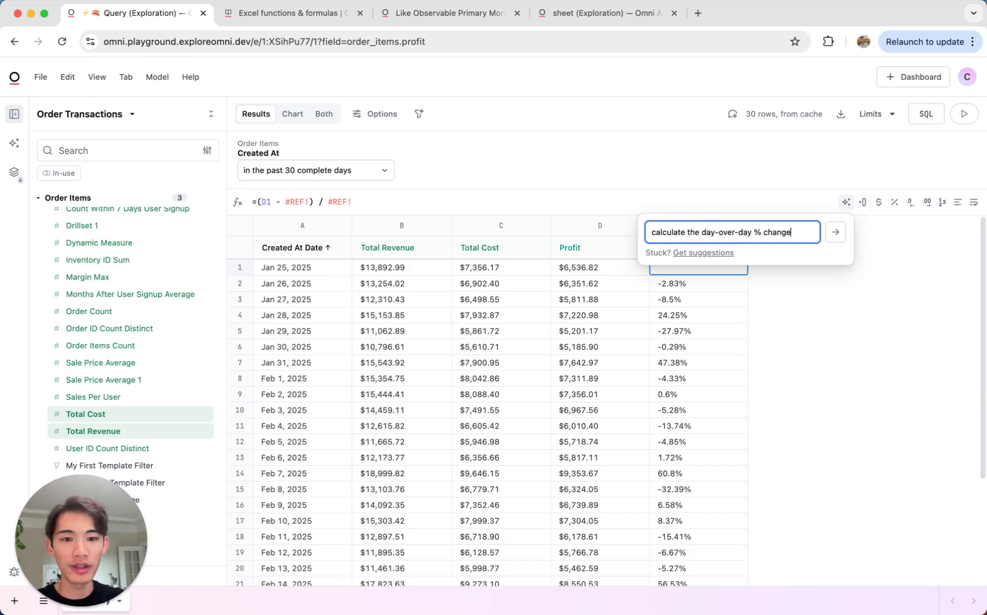
pyautogui.write('in column D')
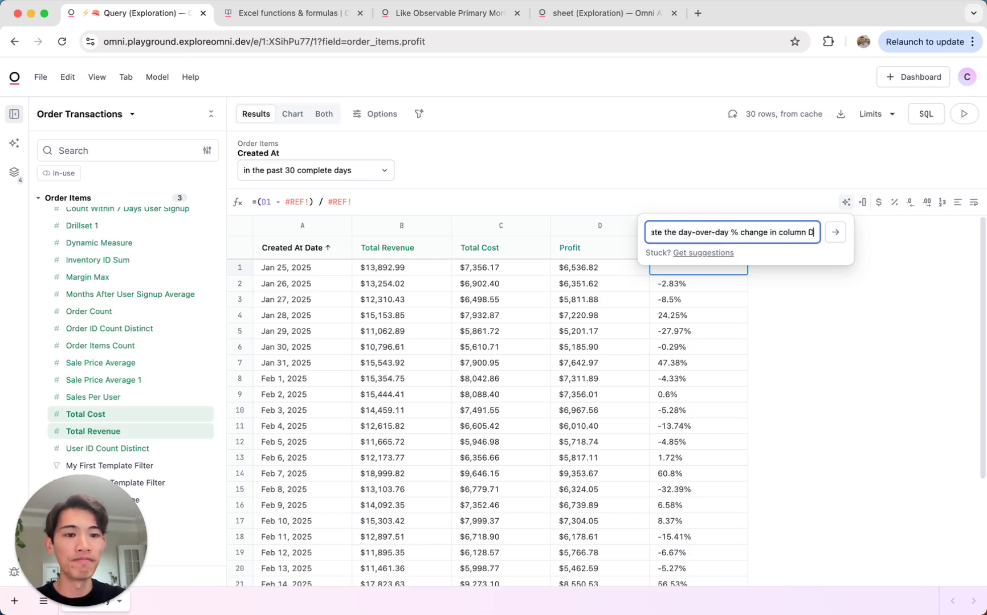
pyautogui.click(835, 231)
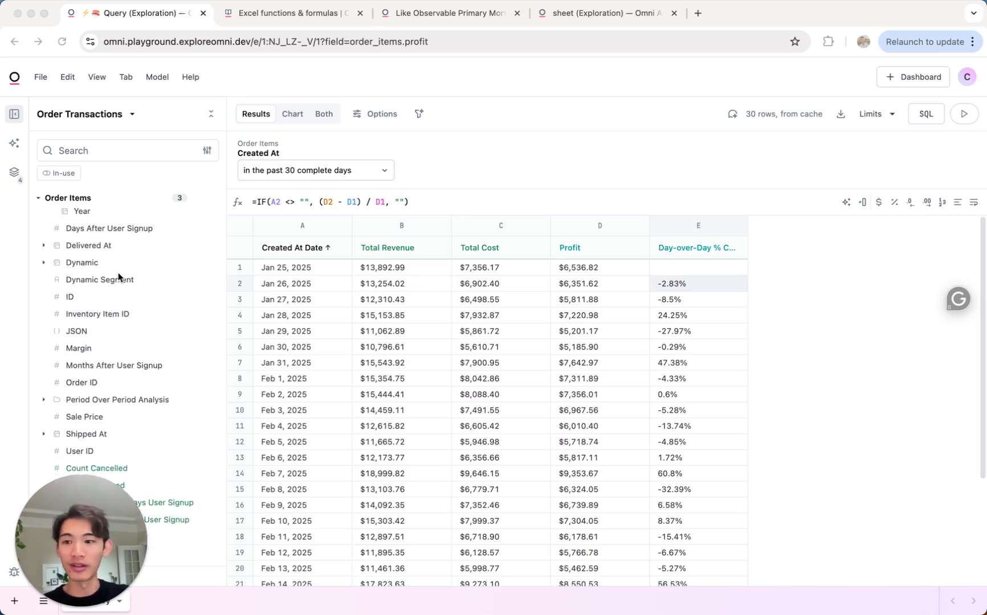
# - Pivot the results by Order Items Status into Processing and Shipped groups
pyautogui.click(87, 265)
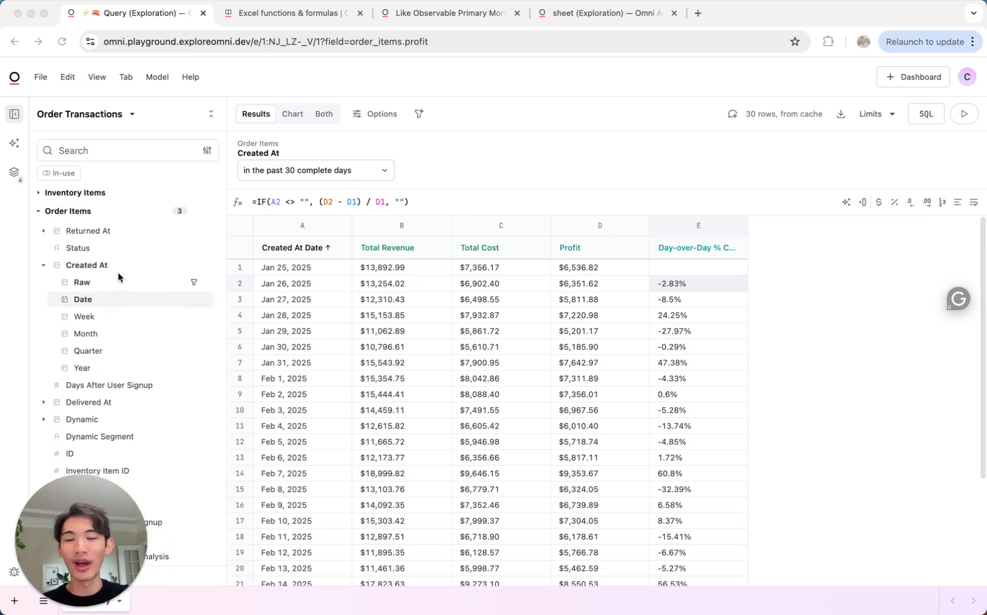
pyautogui.click(698, 283)
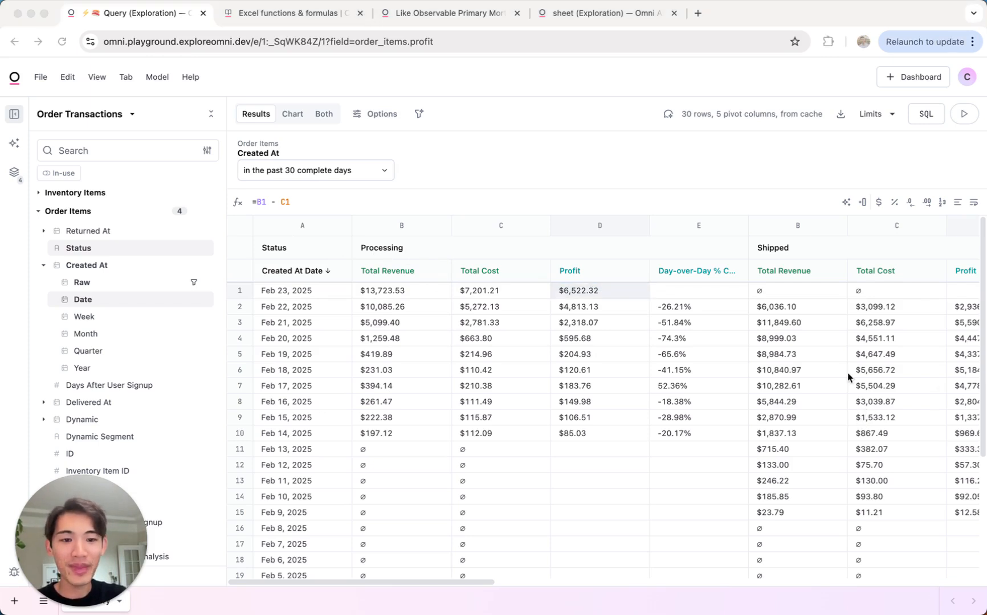
pyautogui.click(600, 291)
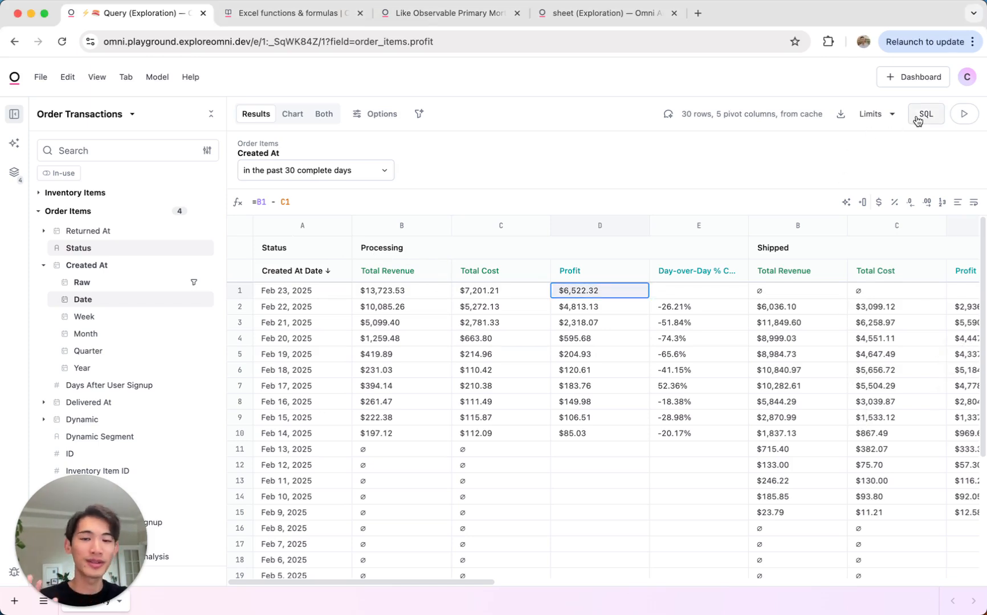
pyautogui.click(926, 114)
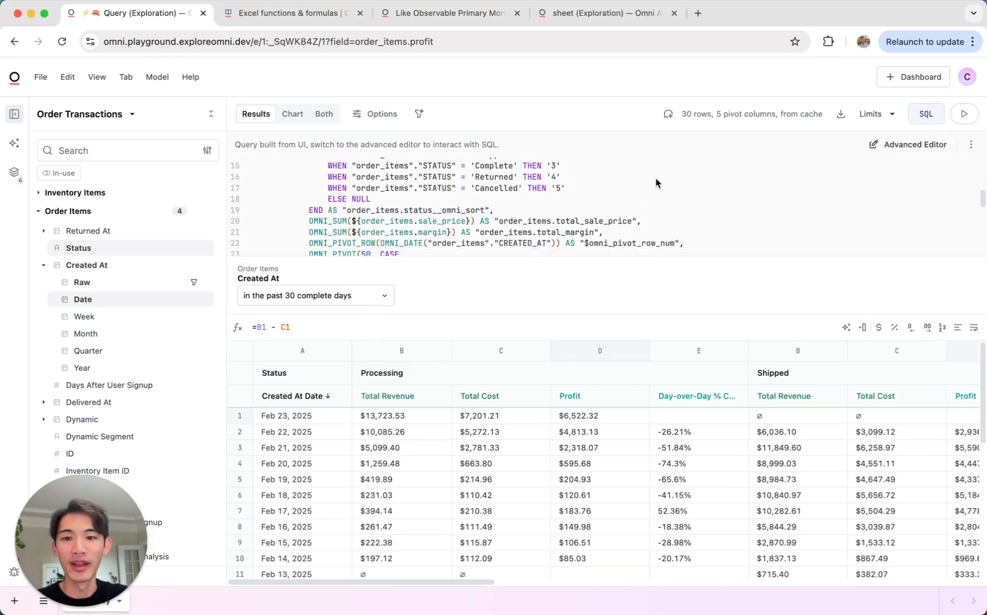
pyautogui.scroll(-3)
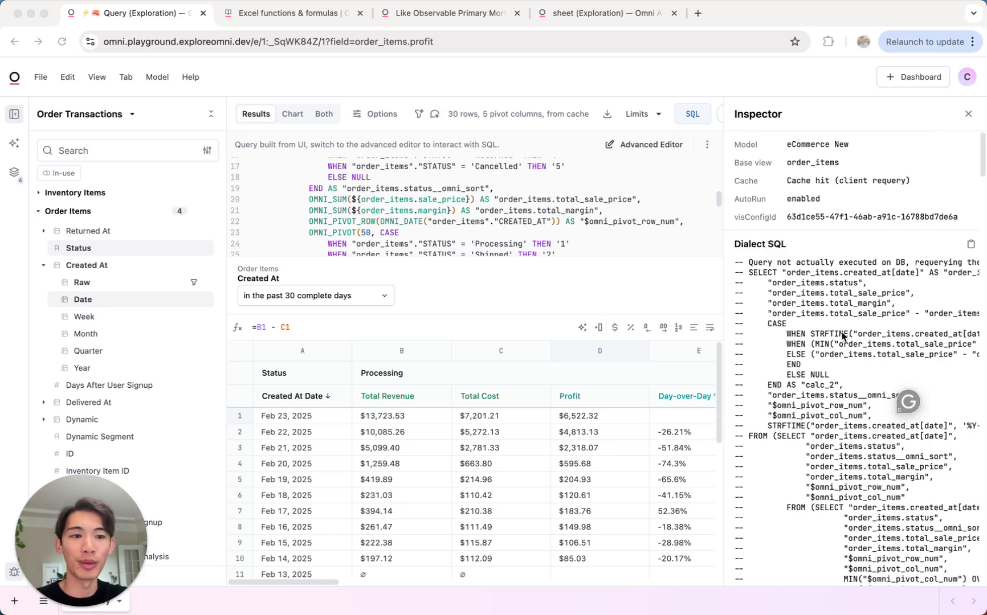
pyautogui.moveTo(890, 193)
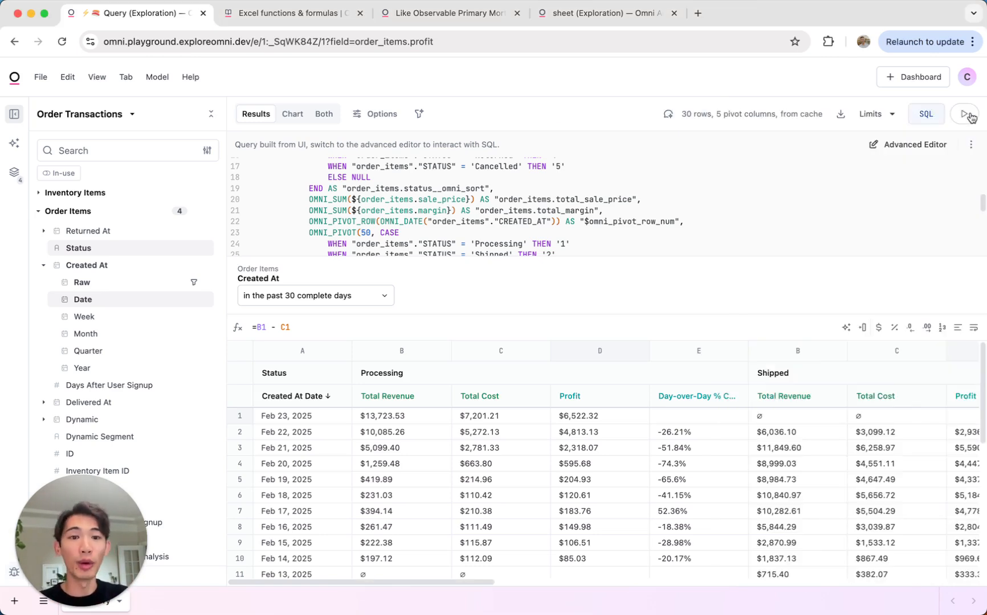
pyautogui.click(926, 114)
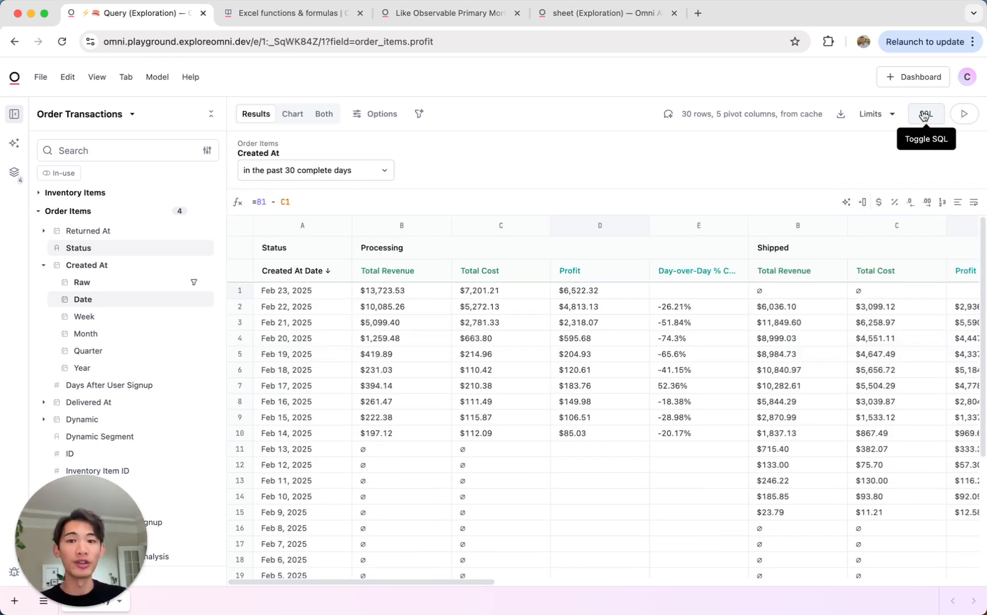
pyautogui.moveTo(669, 79)
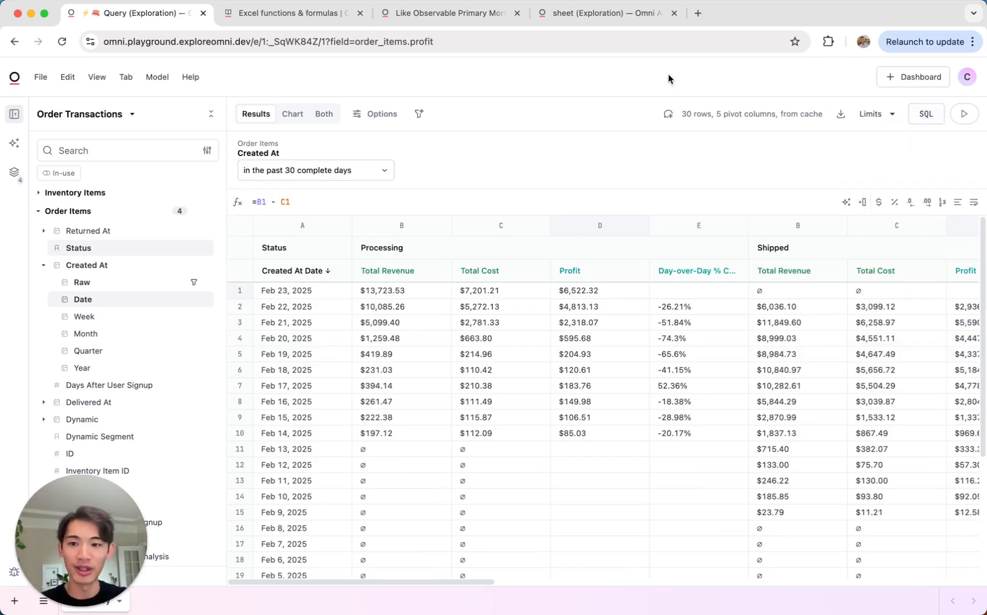
# - Remove the Status pivot to restore one row per day
pyautogui.click(338, 248)
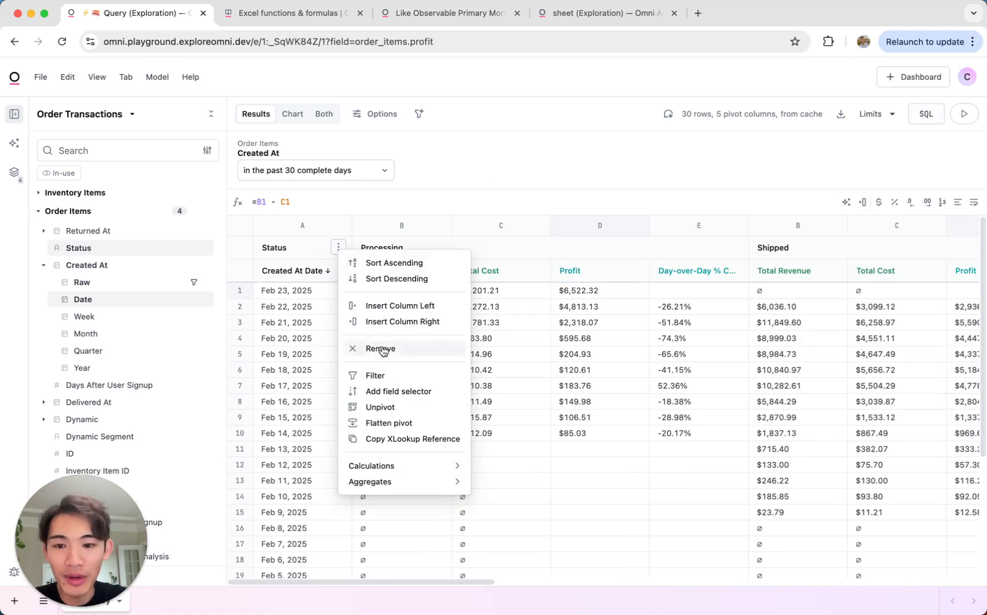
pyautogui.click(380, 349)
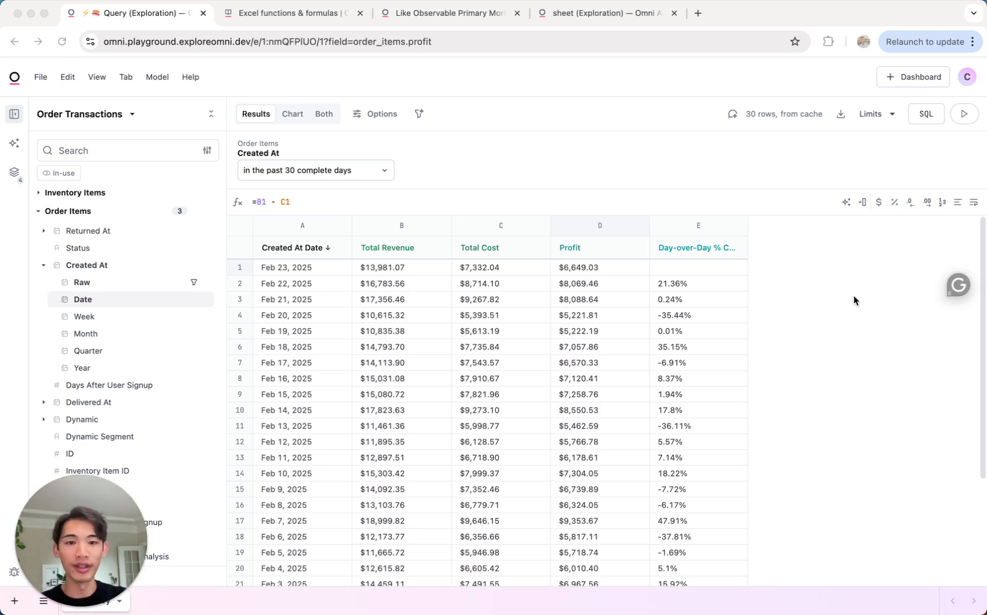
pyautogui.moveTo(709, 218)
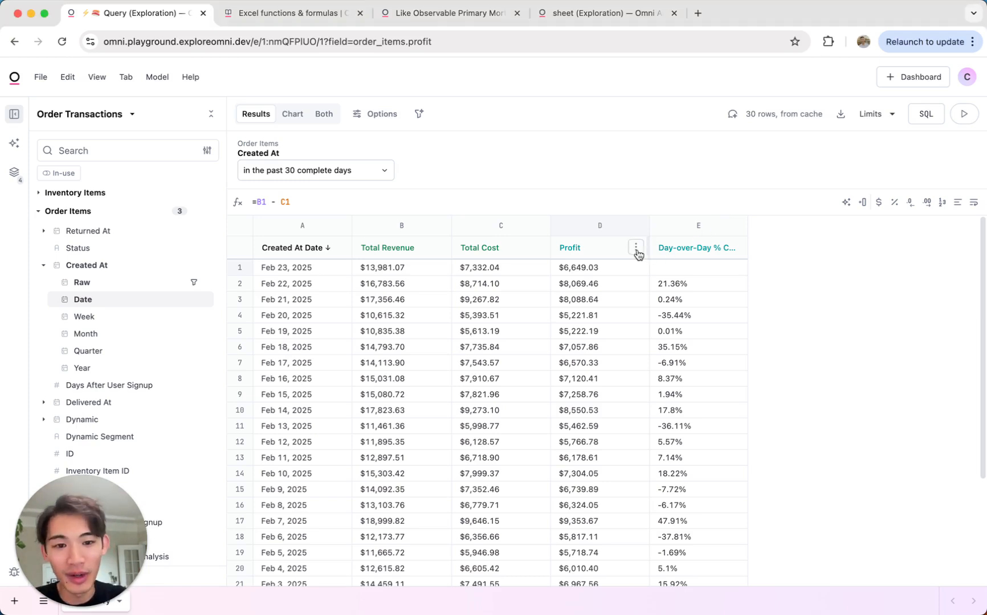
pyautogui.moveTo(582, 169)
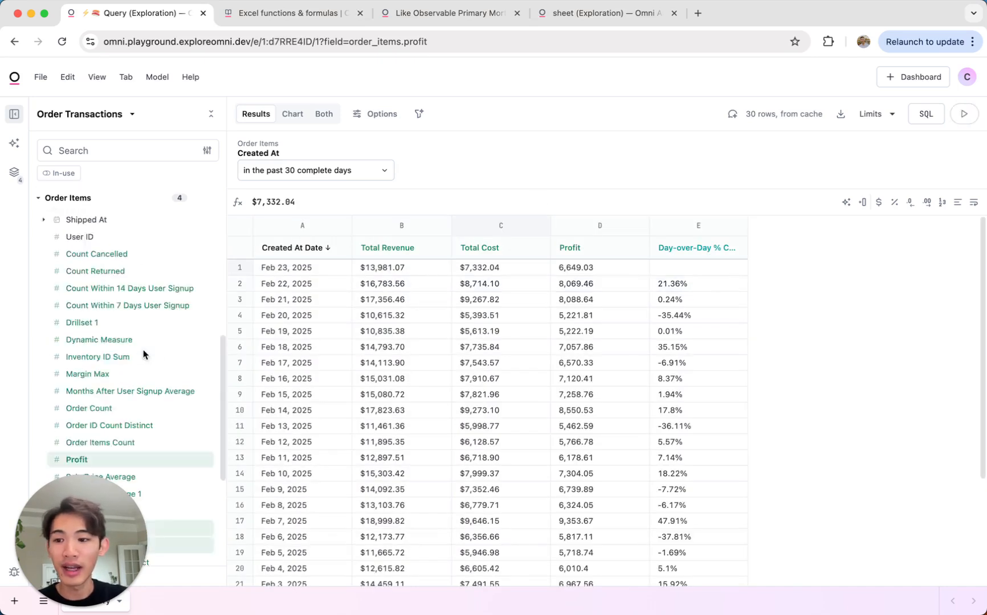
pyautogui.scroll(-3)
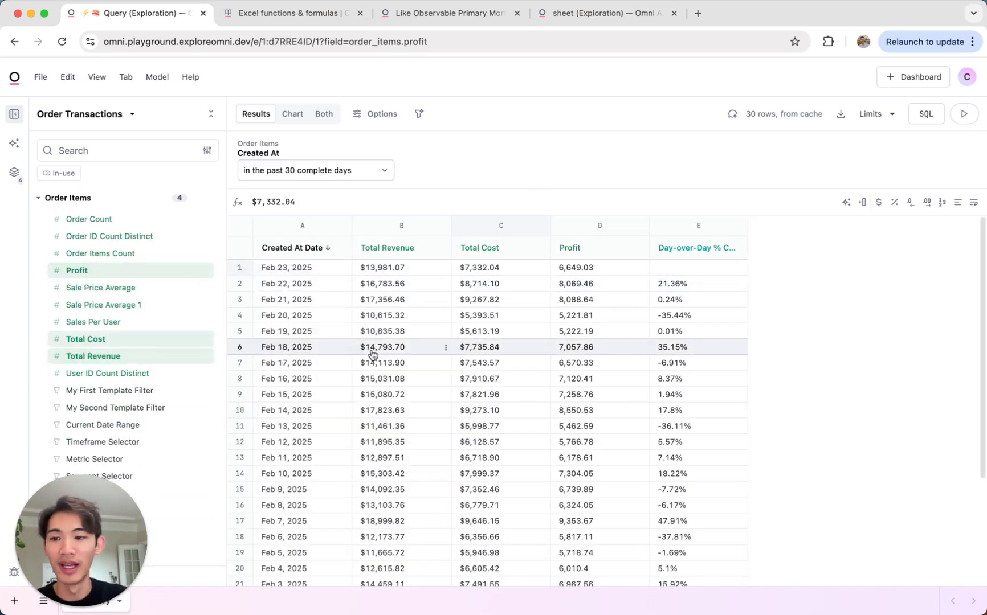
# - Inspect Profit's SQL definition and the model changes listing Profit, Total Cost, Total Revenue
pyautogui.click(77, 270)
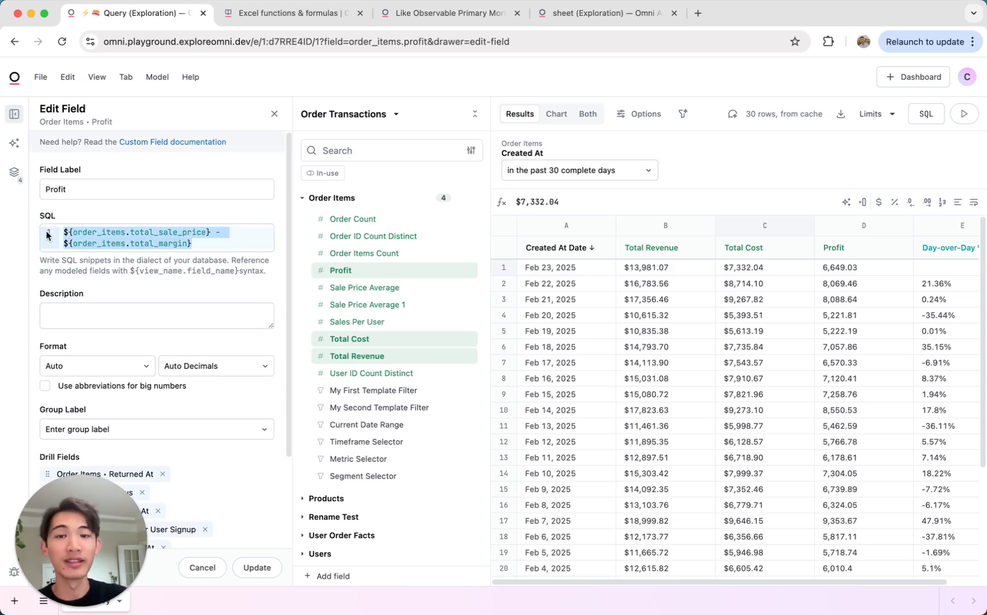
pyautogui.click(188, 232)
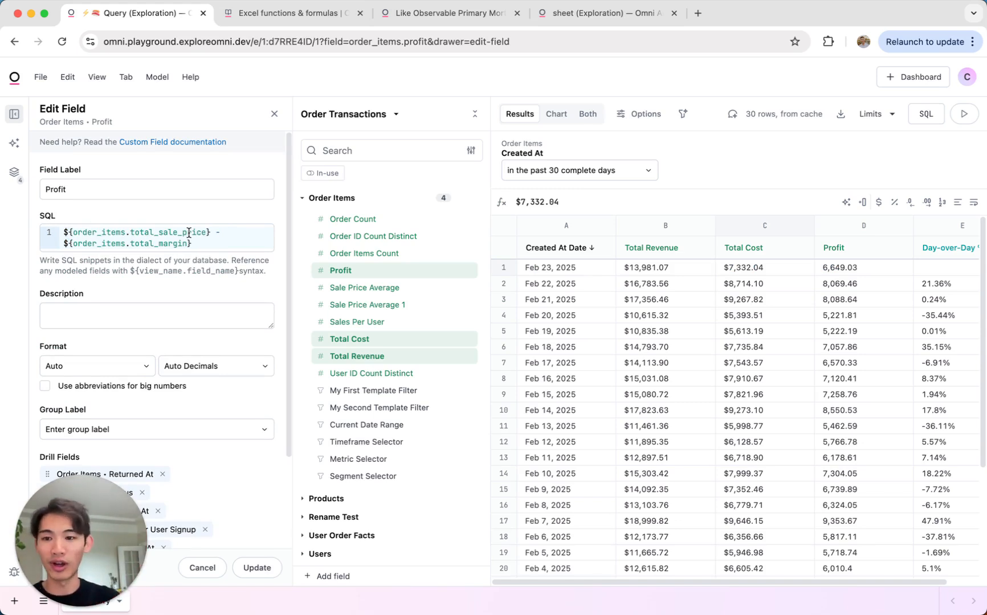
pyautogui.click(274, 113)
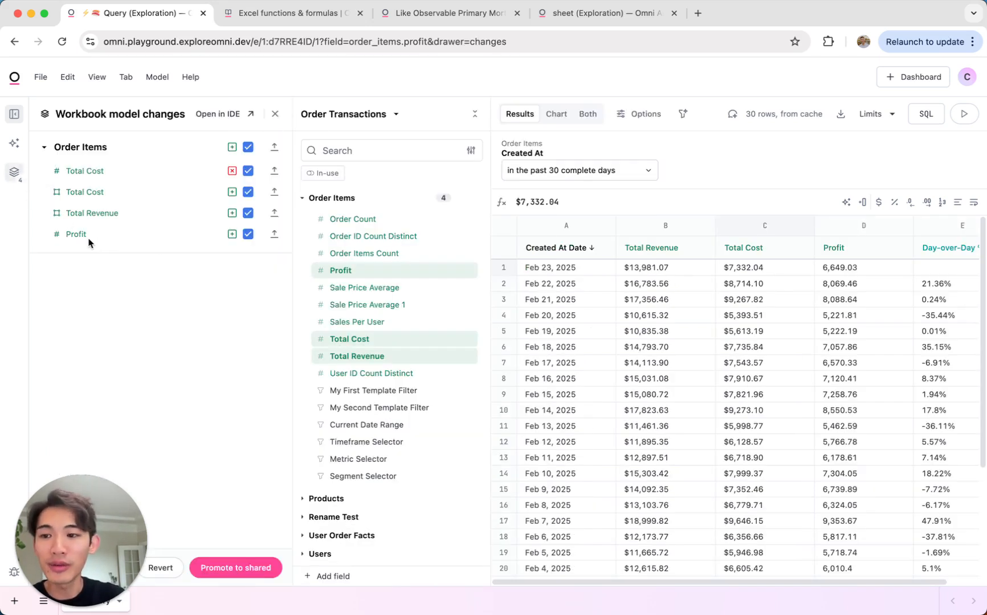
pyautogui.moveTo(274, 234)
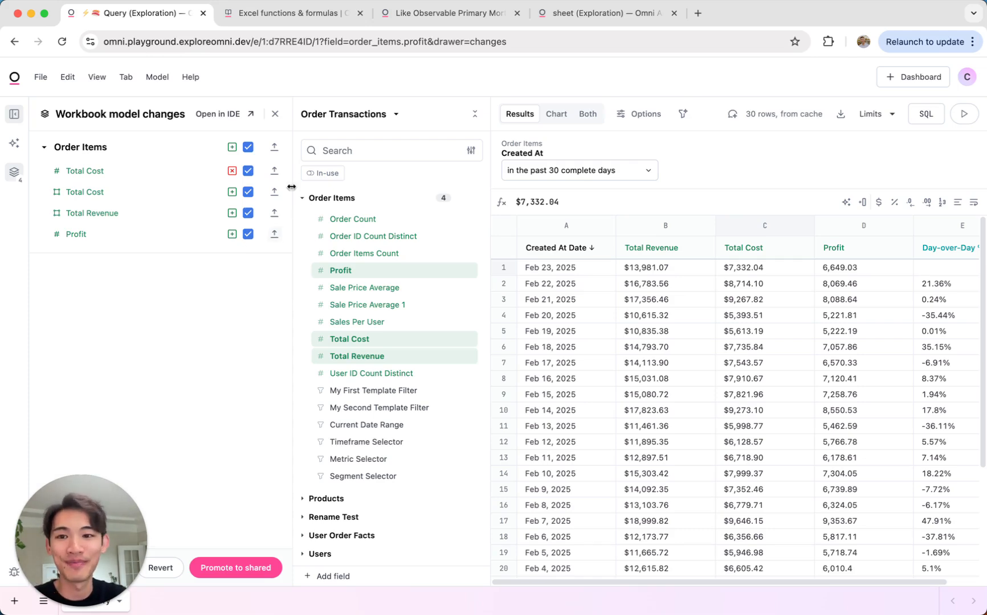
pyautogui.click(275, 113)
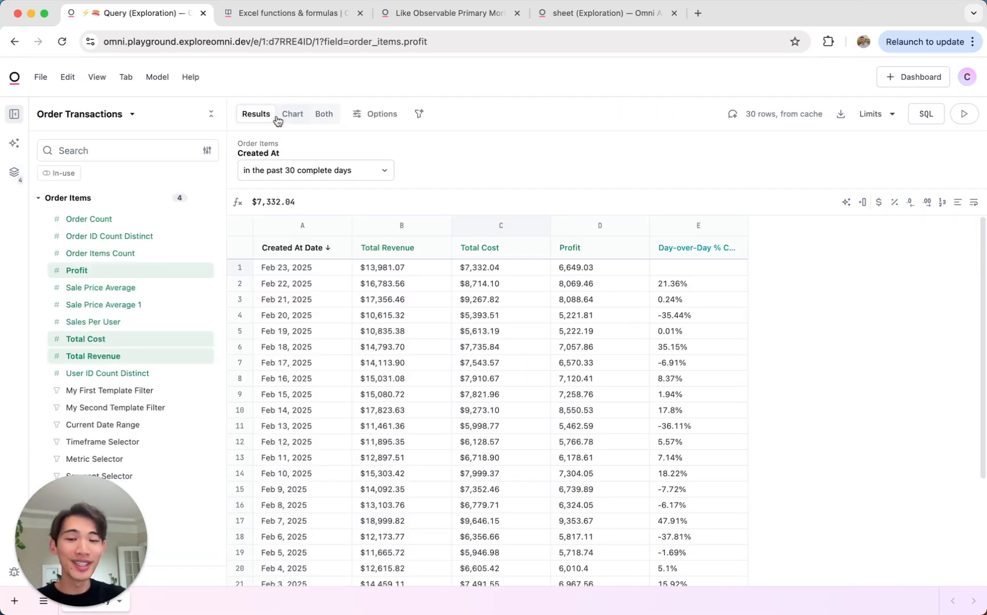
pyautogui.moveTo(314, 91)
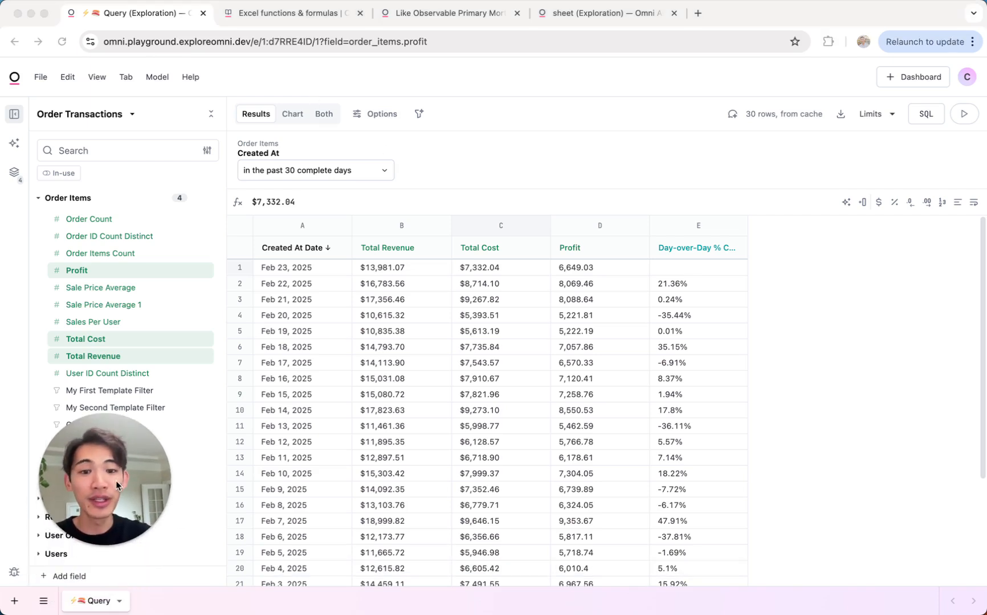
pyautogui.moveTo(561, 548)
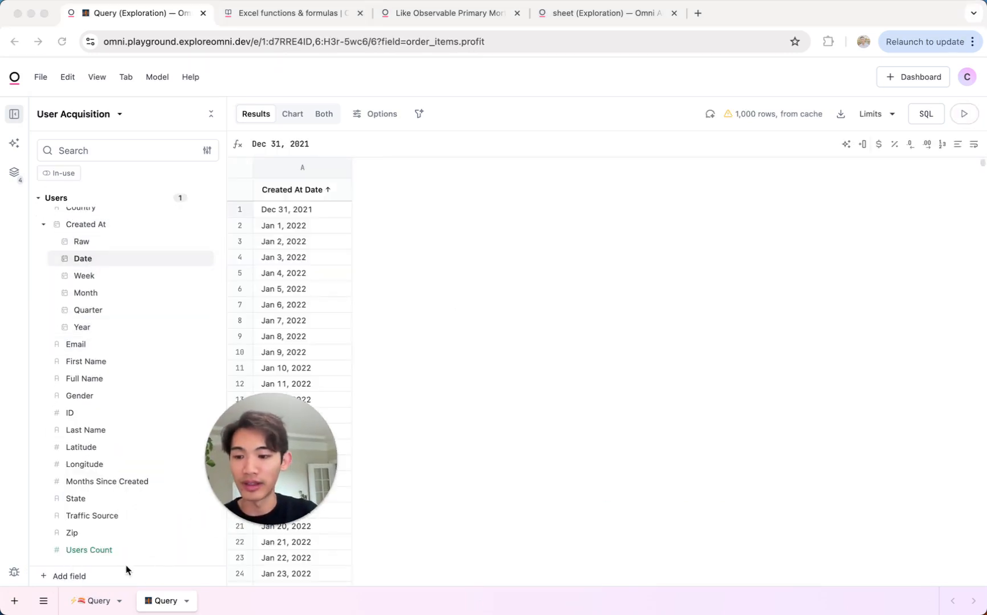
# - Add Users Count and filter Created At Date to the past 30 complete days
pyautogui.click(88, 550)
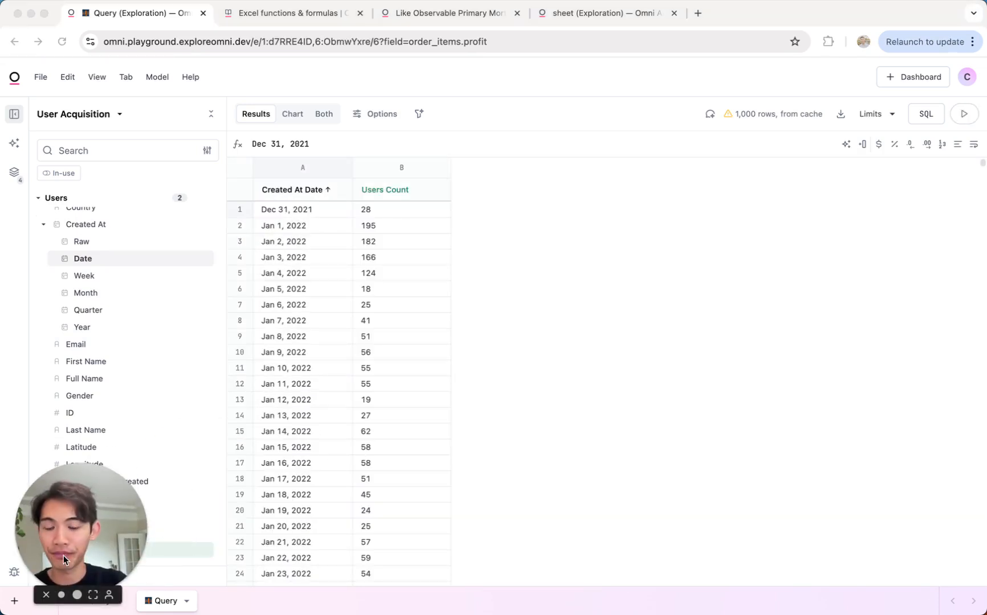
pyautogui.click(338, 190)
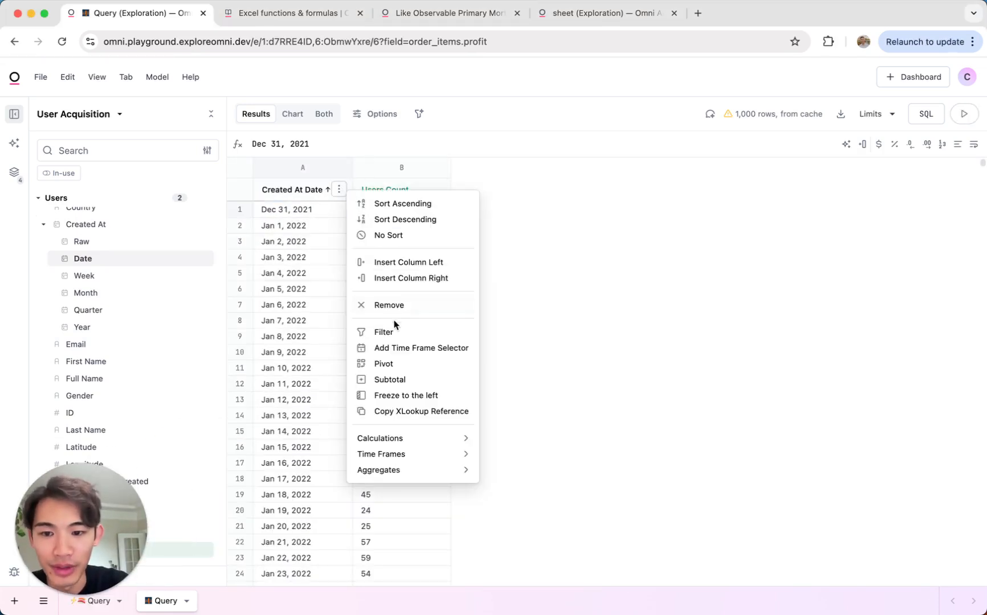
pyautogui.click(383, 332)
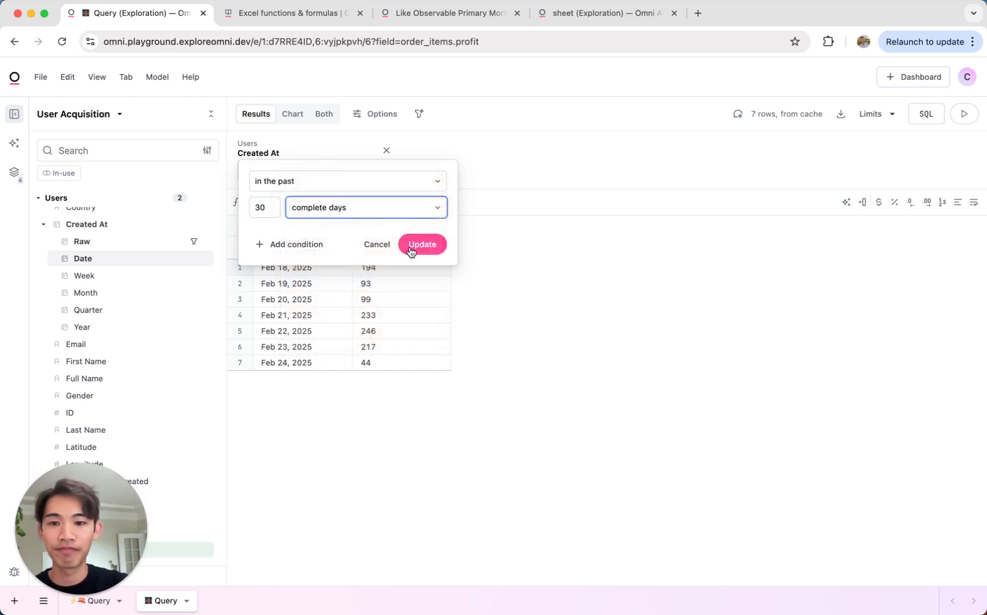
pyautogui.click(422, 245)
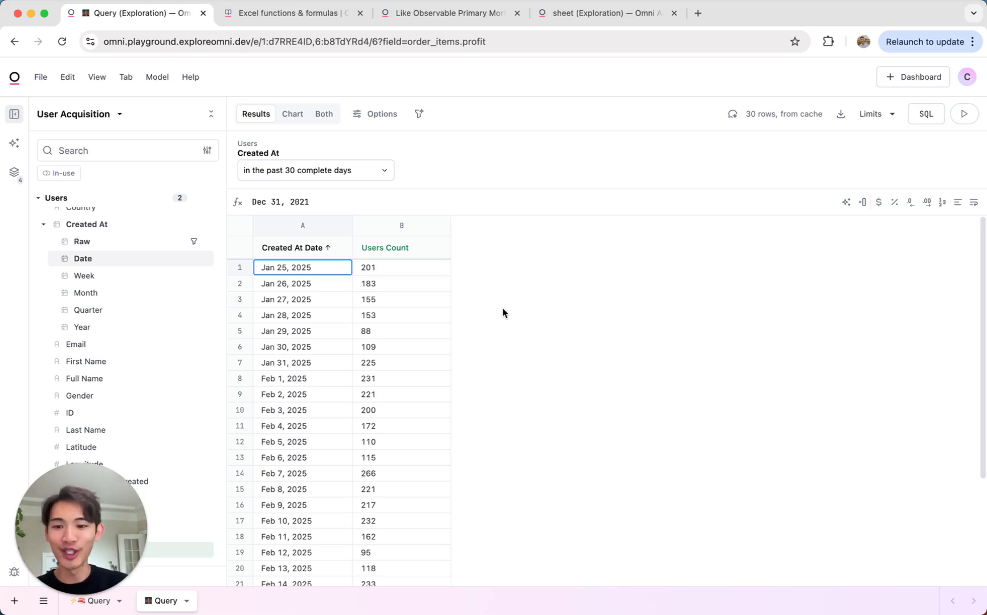
pyautogui.moveTo(457, 270)
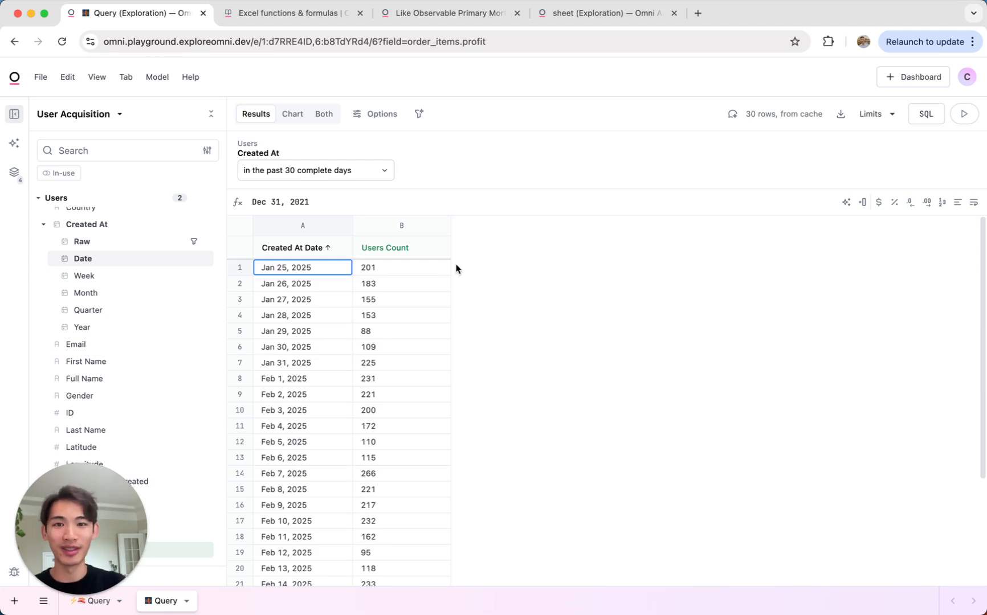
pyautogui.moveTo(448, 270)
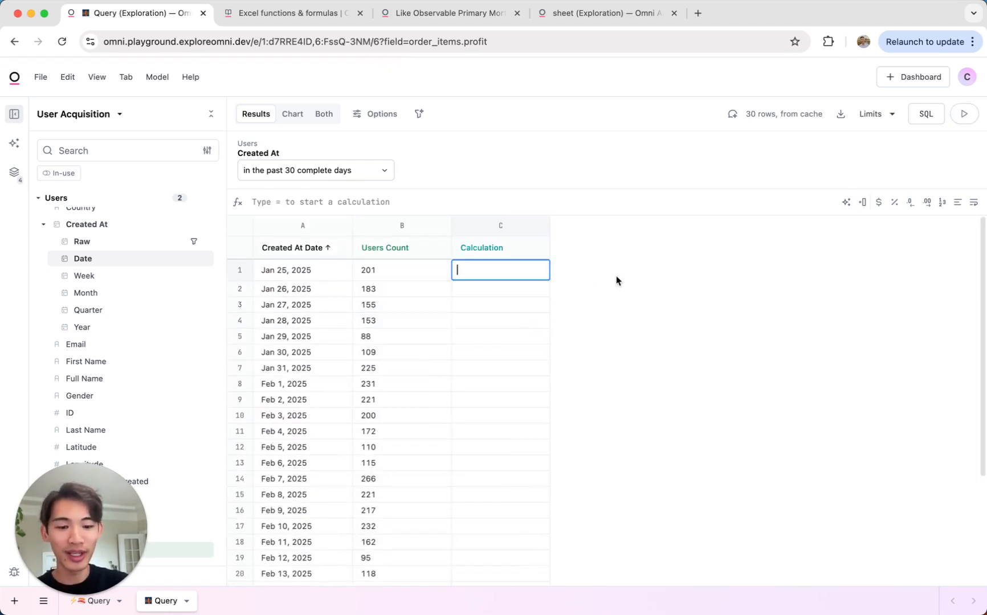
# - XLOOKUP each date's profit from the first Query tab's columns A and D, formatted as currency
pyautogui.write('=xlookup')
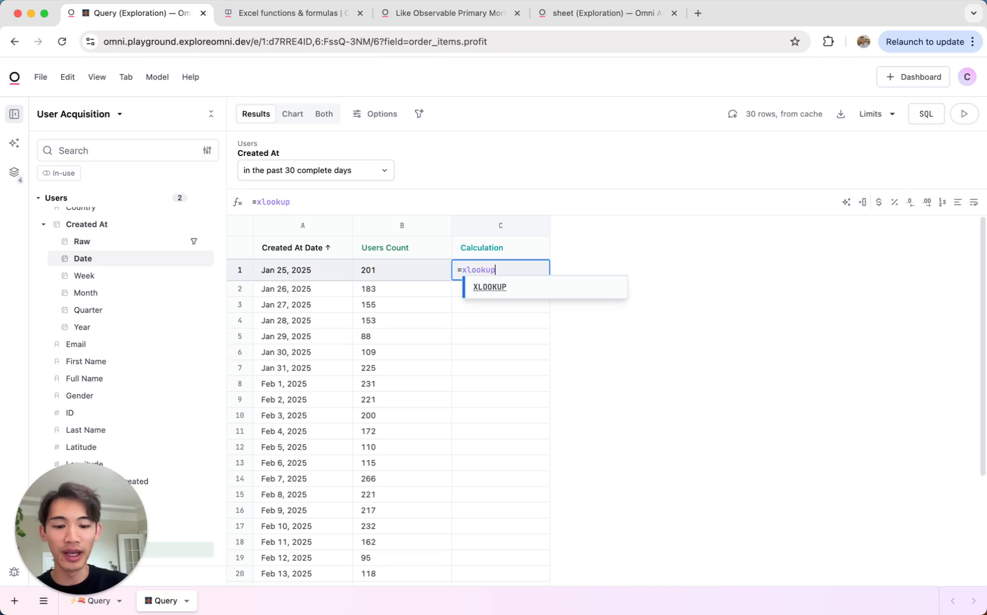
pyautogui.click(302, 270)
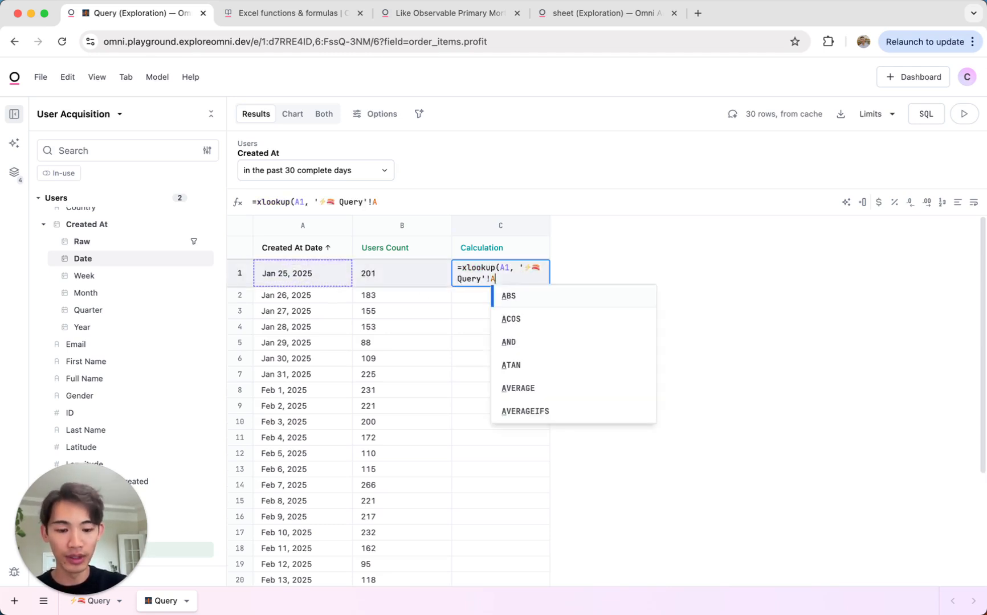
pyautogui.write(":A, '")
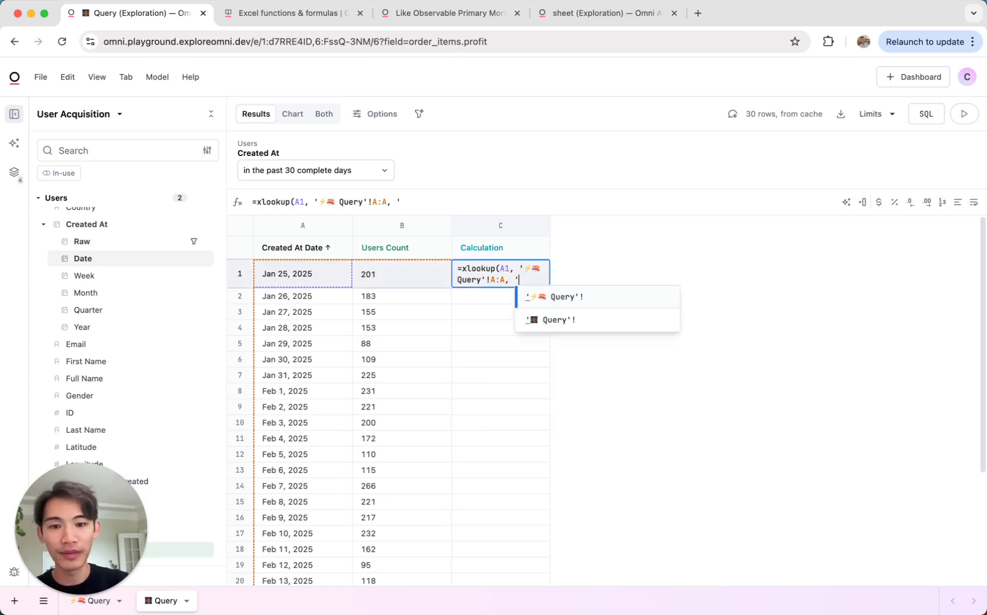
pyautogui.write("Query'!D:D)")
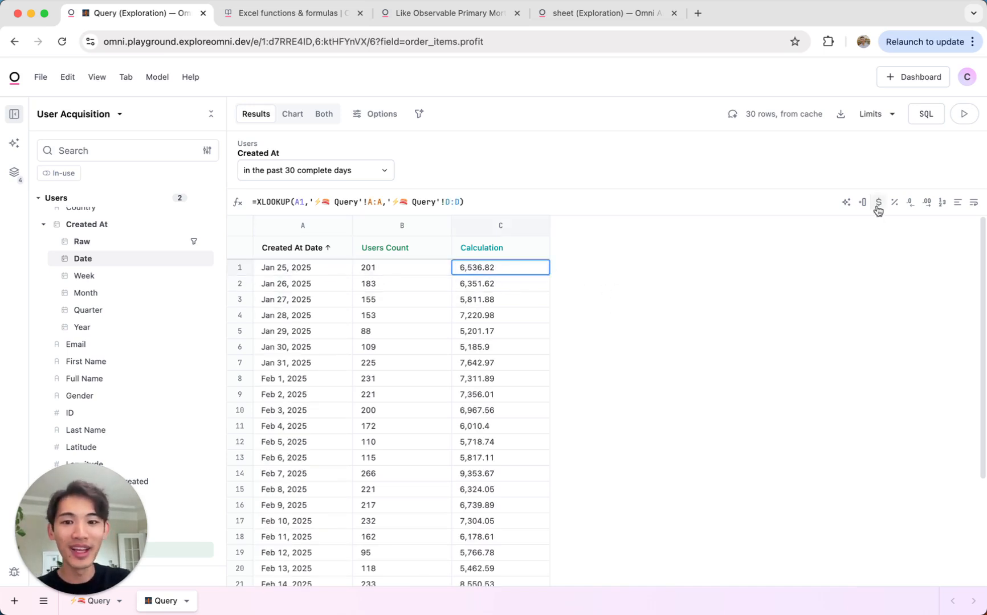
pyautogui.click(878, 203)
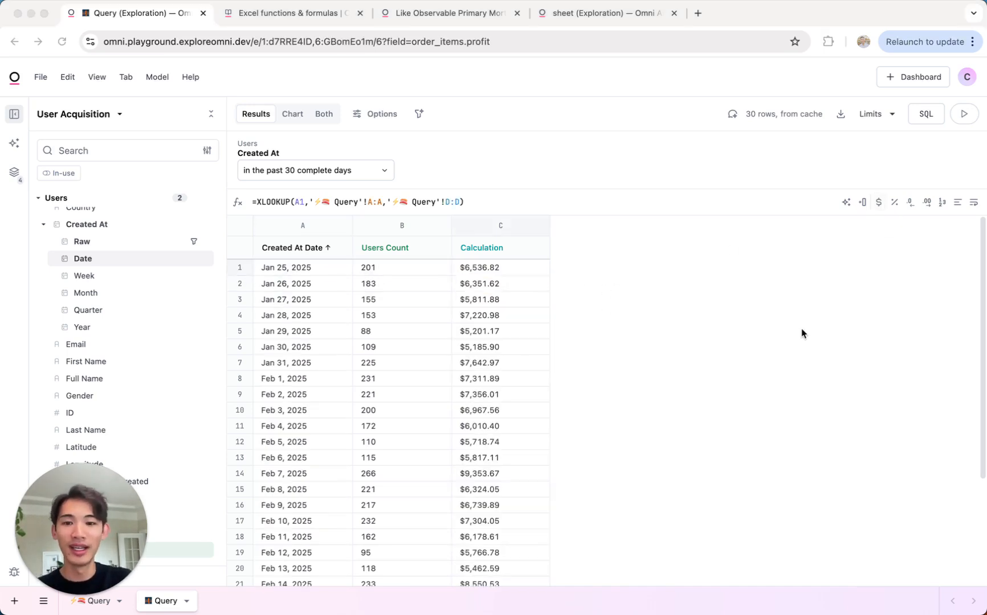
# - Chart the results and move the Calculation series onto the right axis
pyautogui.click(291, 114)
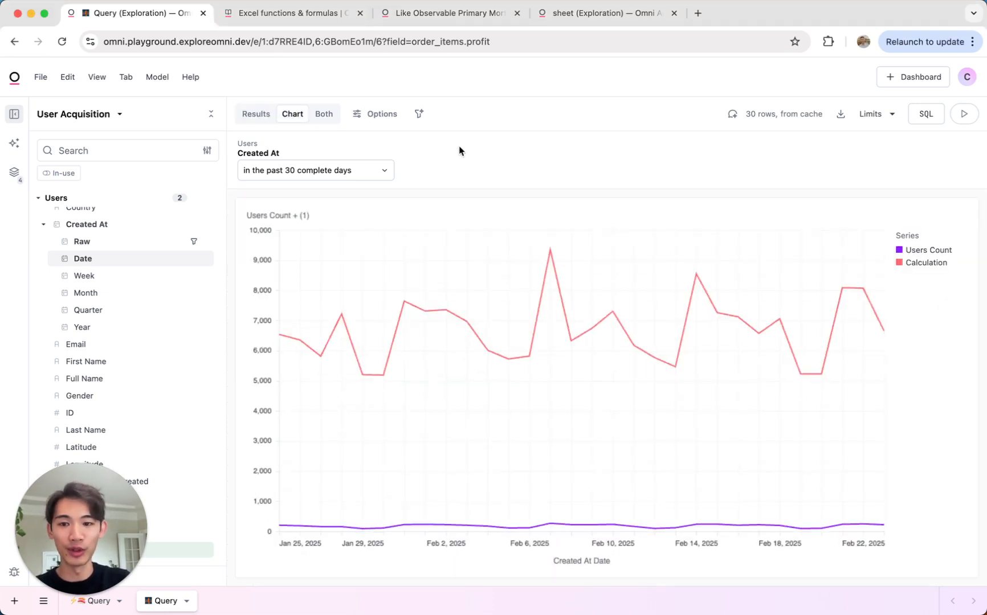
pyautogui.click(381, 114)
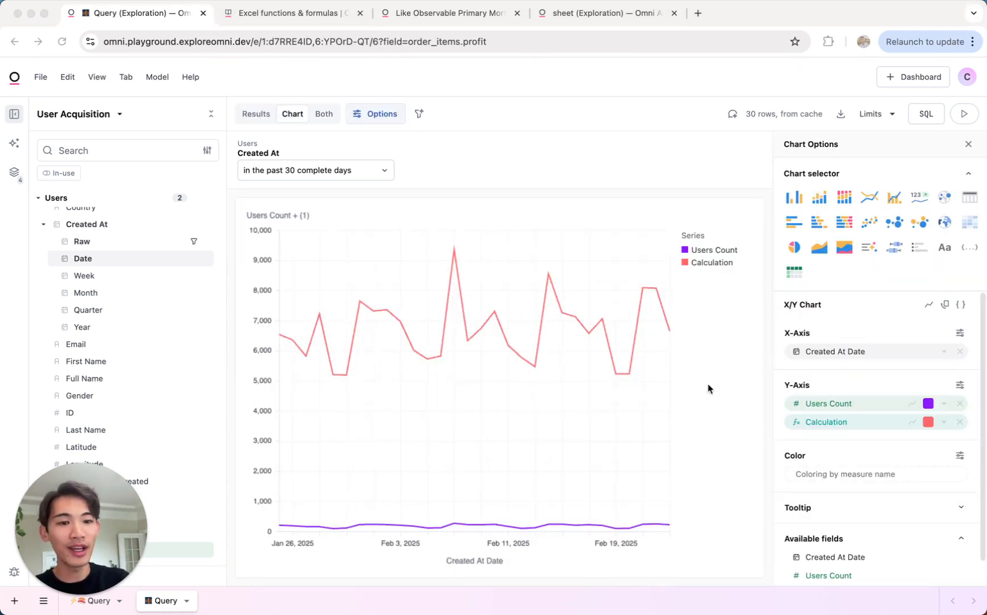
pyautogui.moveTo(825, 422); pyautogui.dragTo(842, 465)
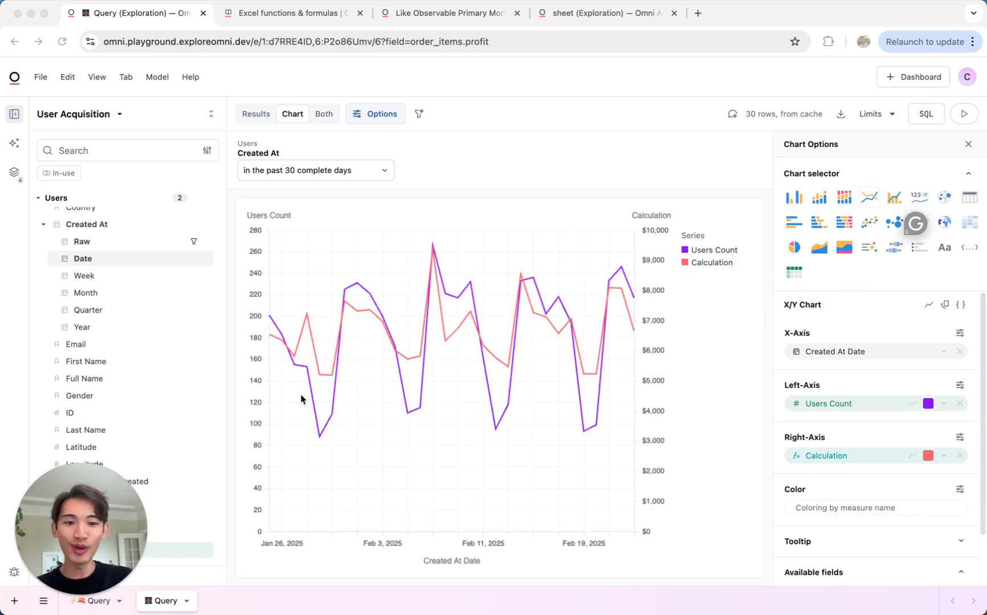
pyautogui.moveTo(524, 343)
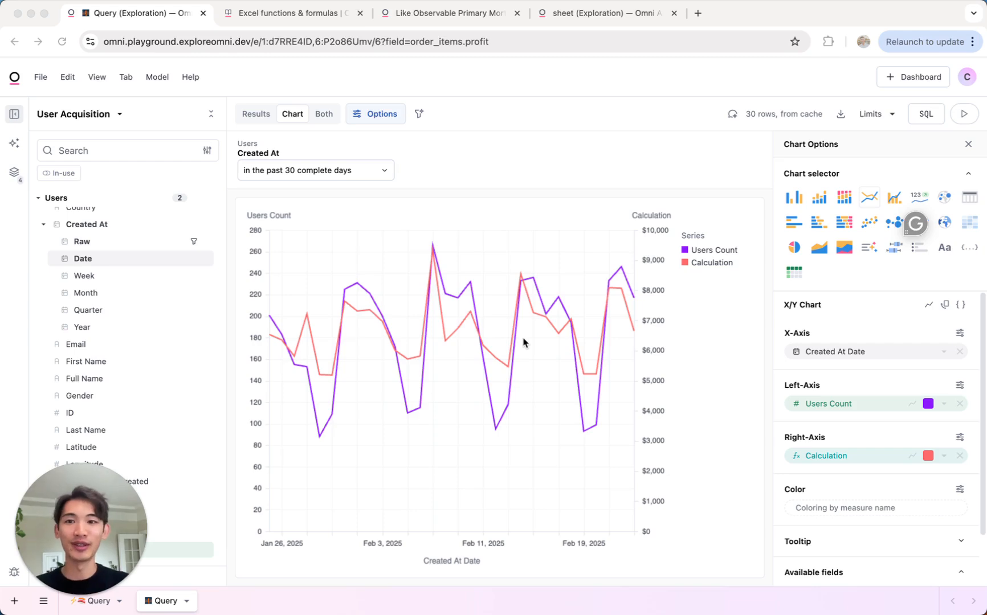
# - Open the Excel functions & formulas docs and scroll to the Cell Reference section
pyautogui.click(291, 12)
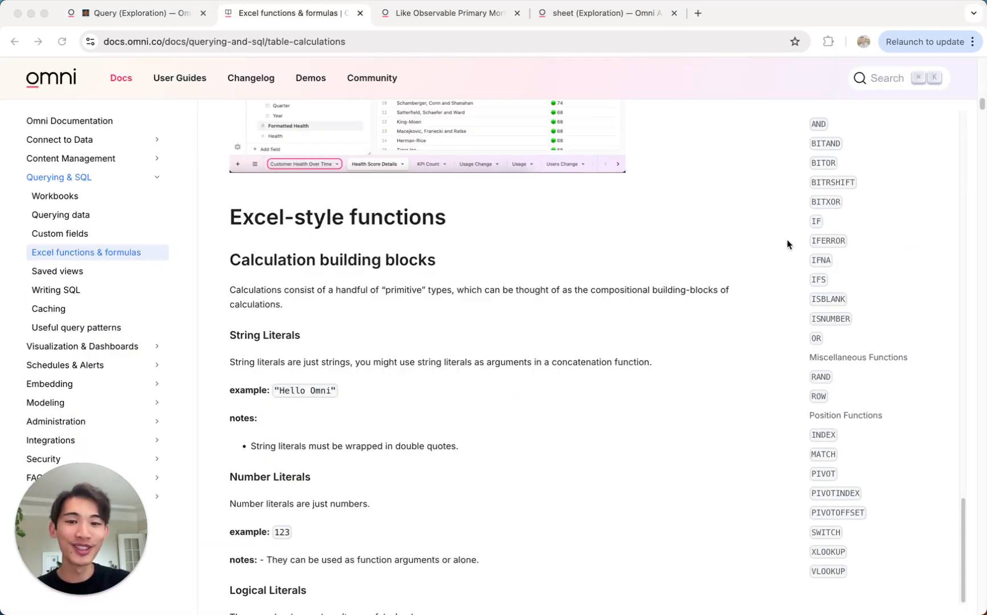
pyautogui.scroll(-3)
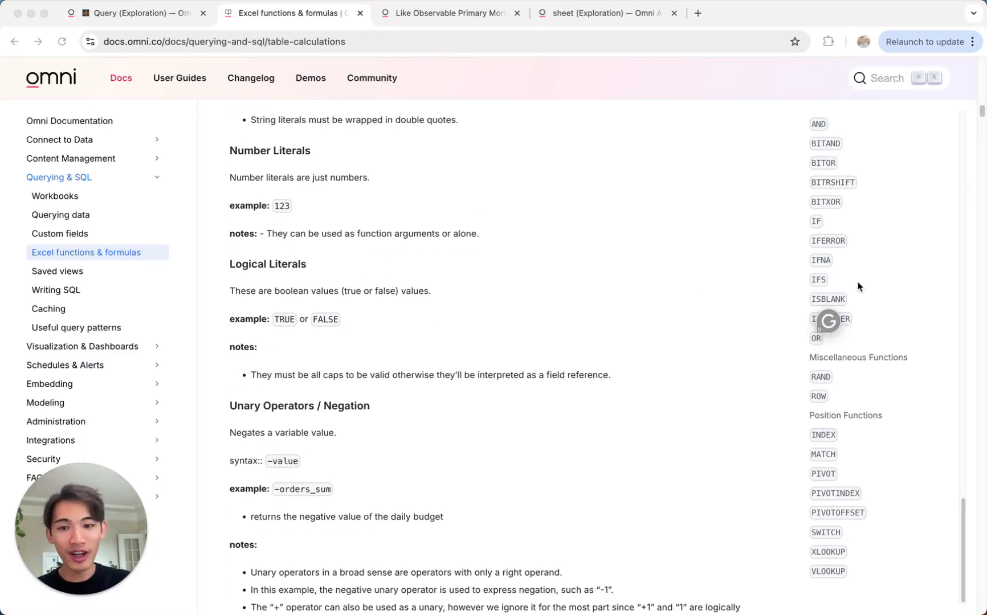
pyautogui.scroll(-3)
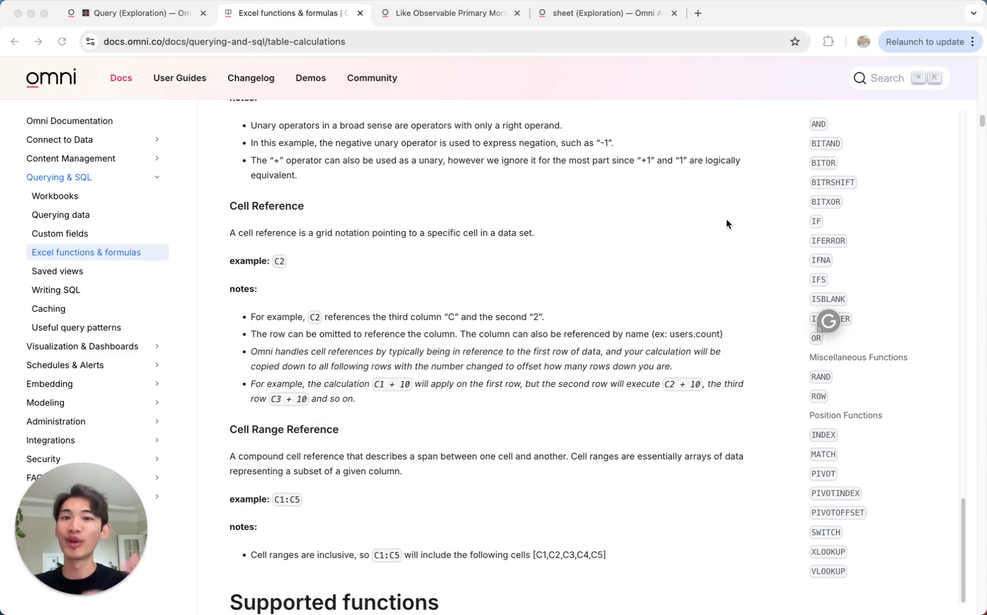
pyautogui.moveTo(692, 328)
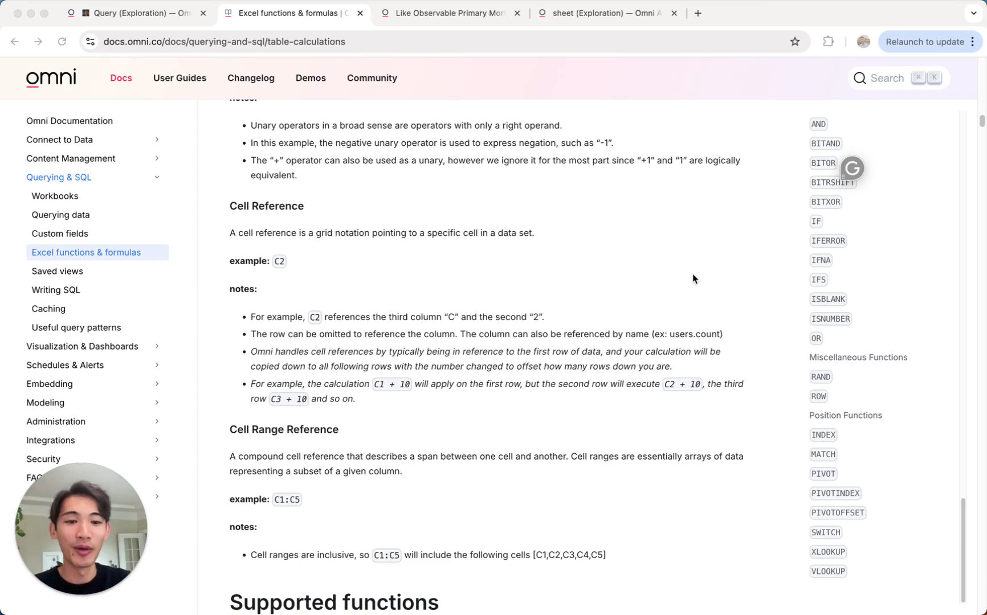
# - View the User and average sales trend dashboard and explore its Avg Sales Price tile
pyautogui.click(448, 13)
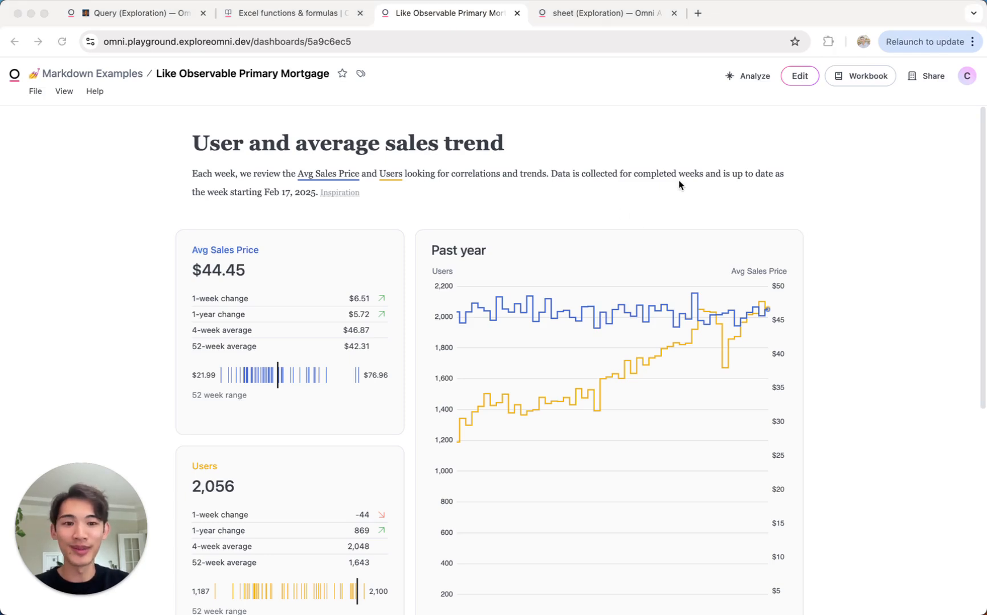
pyautogui.moveTo(721, 235)
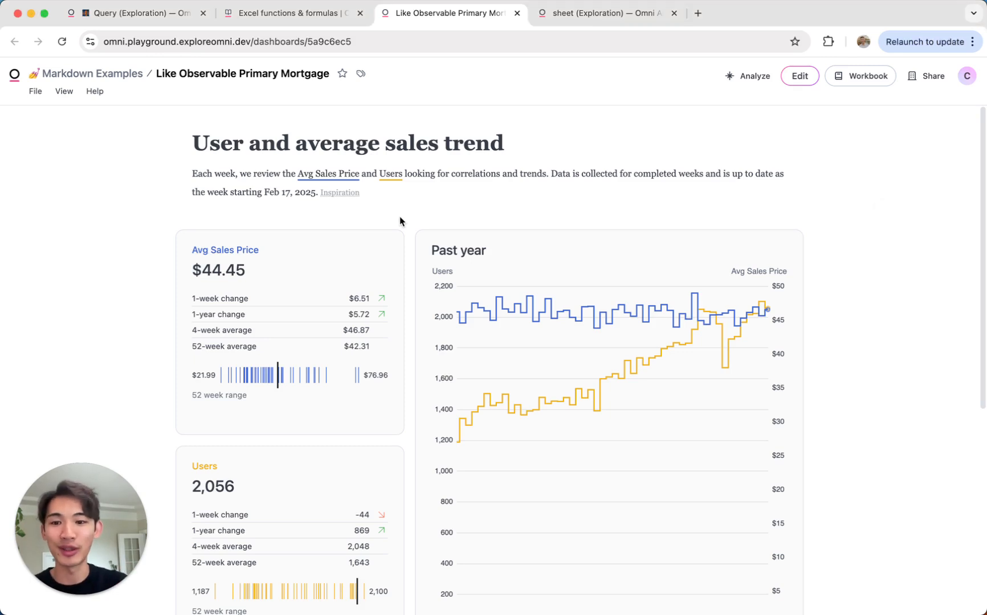
pyautogui.click(401, 232)
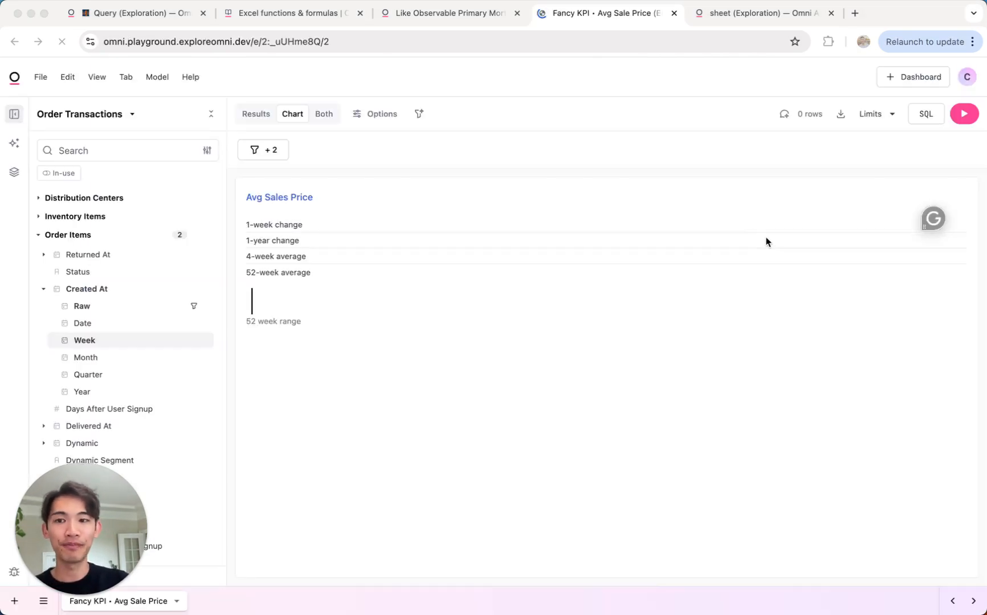
# - Run the Avg Sales Price KPI query and inspect its results and week chg formula
pyautogui.click(966, 114)
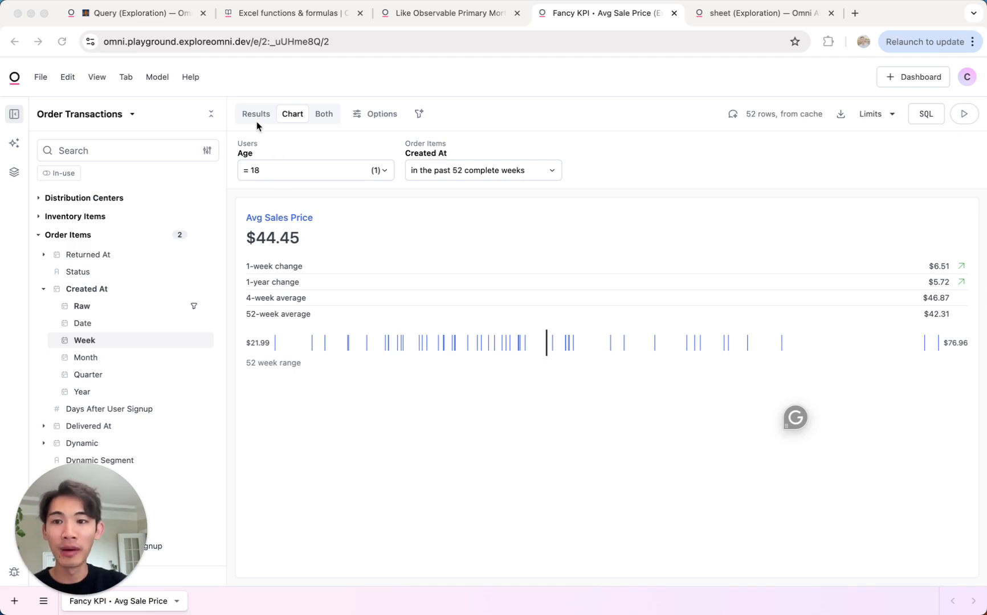
pyautogui.click(256, 114)
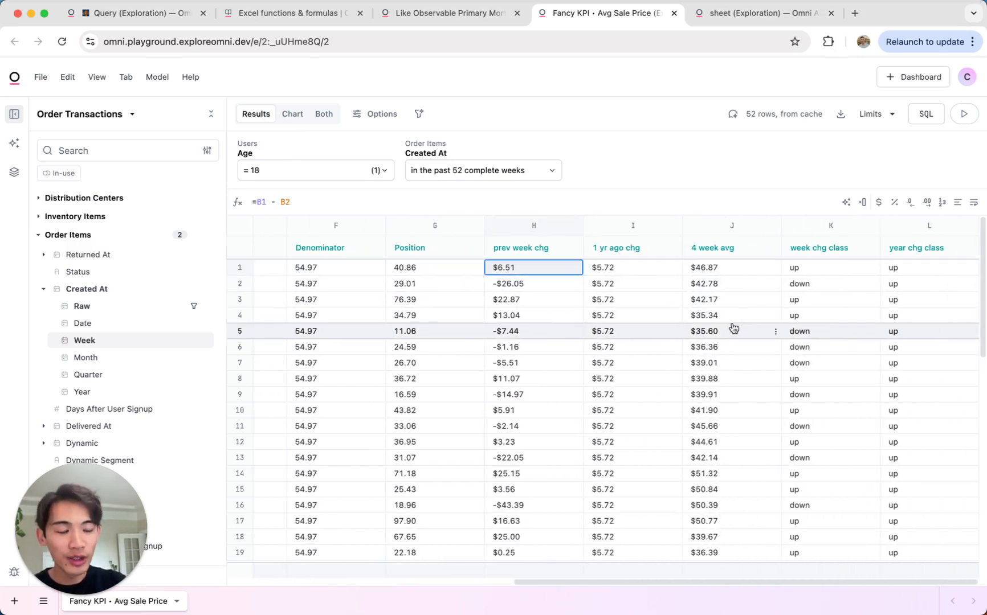
pyautogui.click(830, 268)
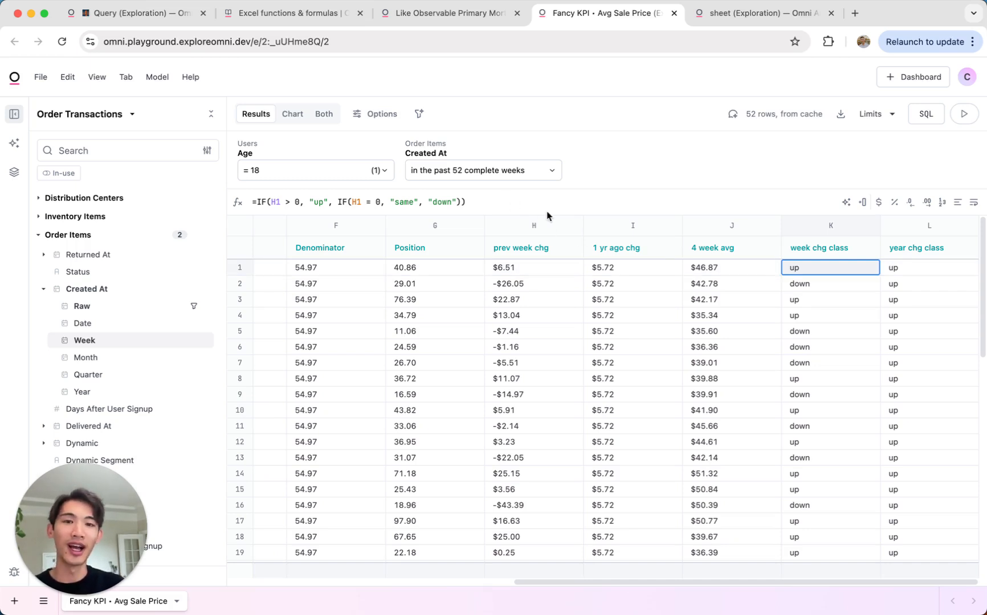
# - Review the KPI Text chart's markdown settings, then return to the Users Count chart
pyautogui.click(292, 114)
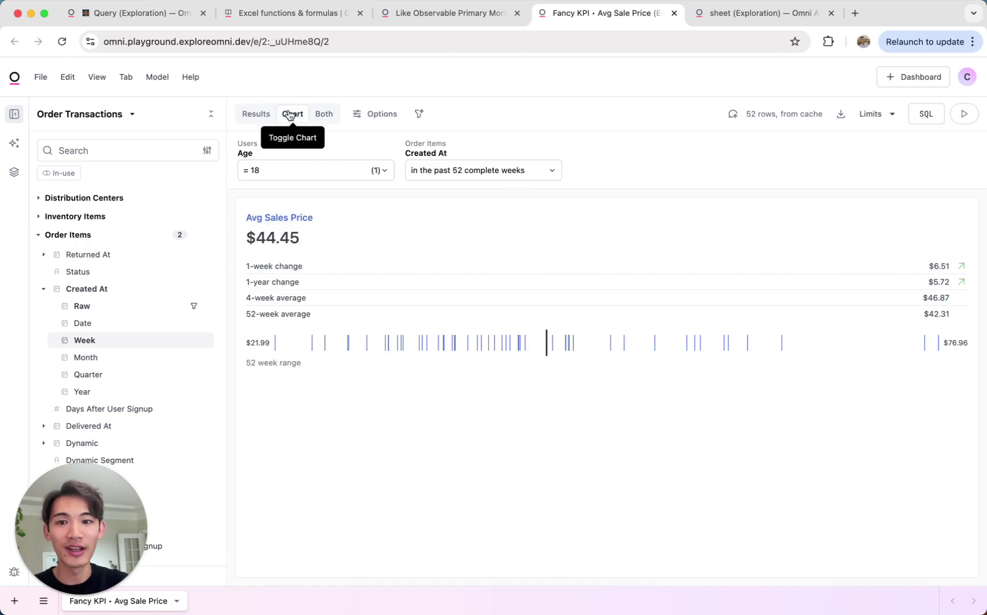
pyautogui.click(375, 114)
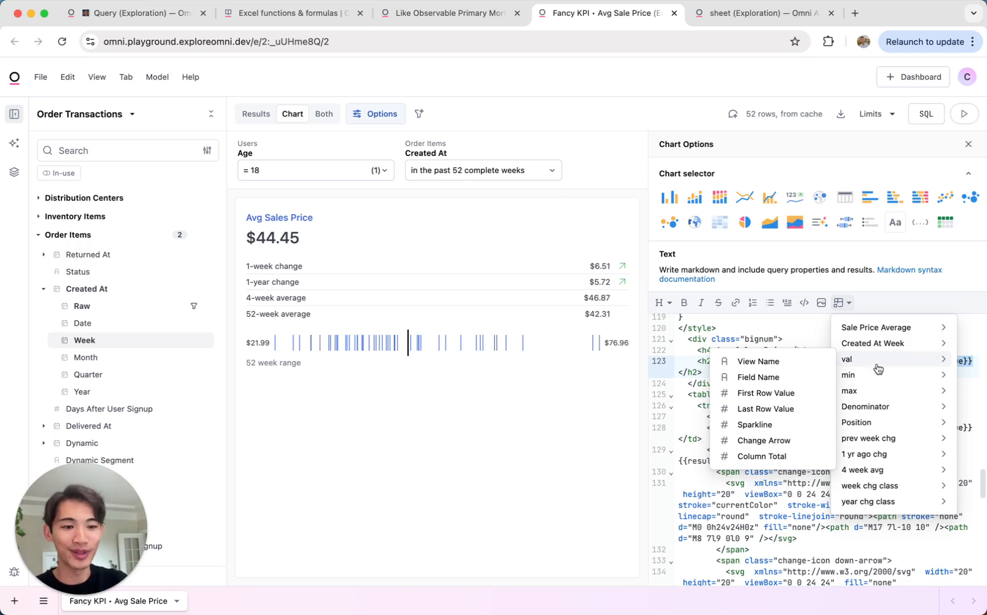
pyautogui.moveTo(806, 377)
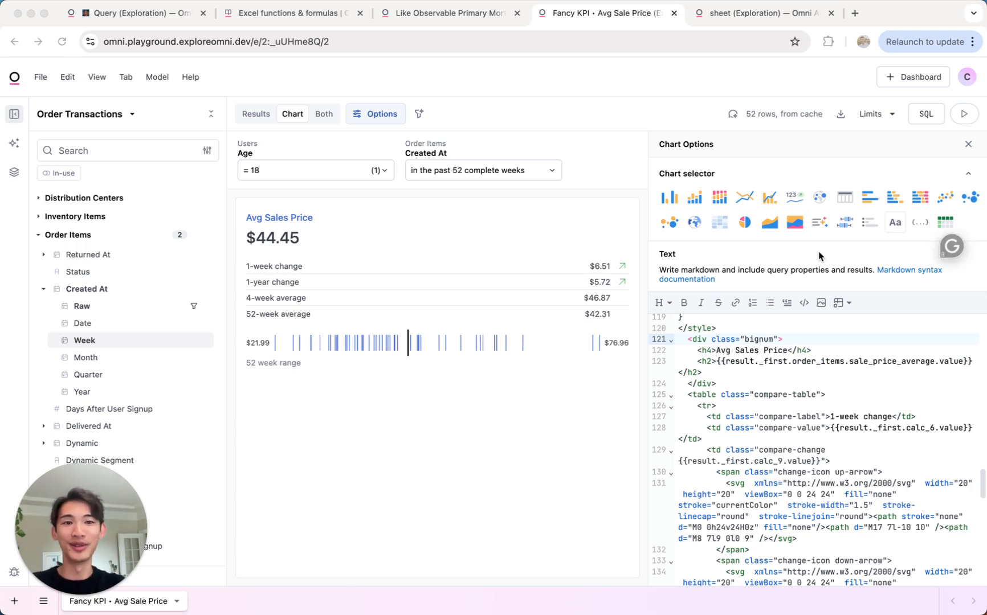
pyautogui.click(131, 13)
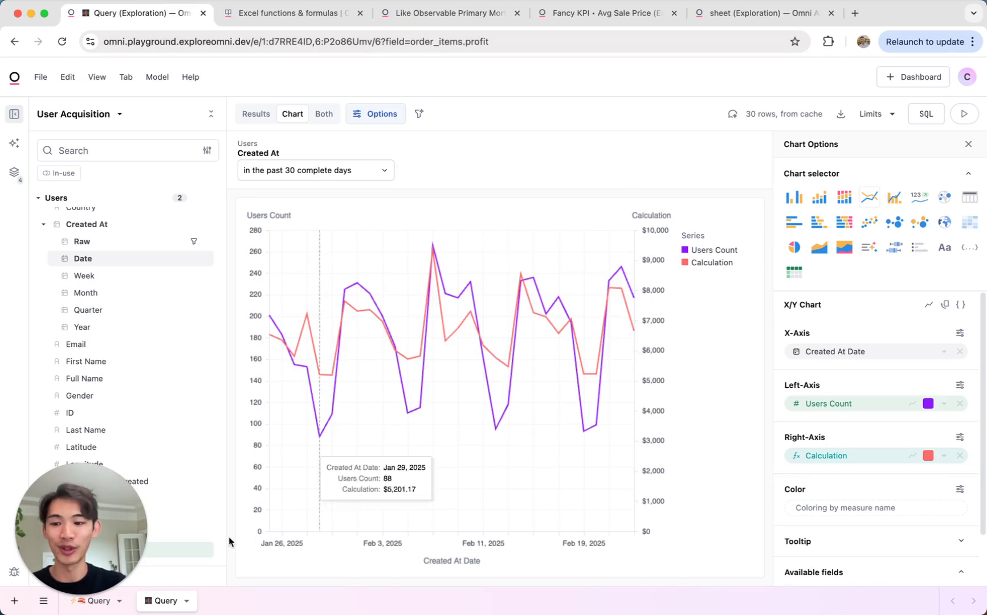
pyautogui.moveTo(556, 492)
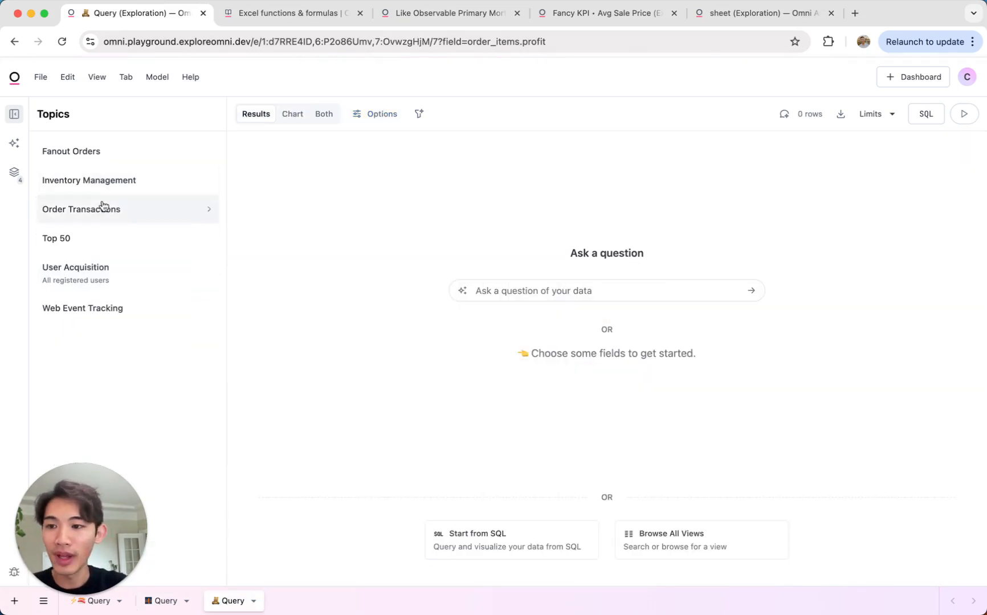
# - Build an Order Transactions query of daily Total Revenue over the past 180 complete days
pyautogui.click(81, 209)
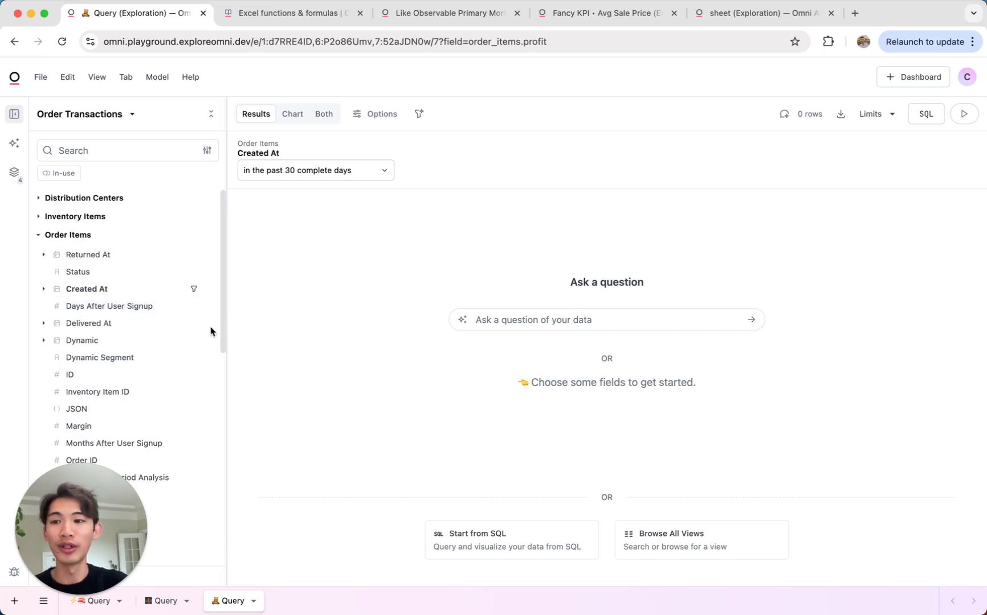
pyautogui.scroll(-3)
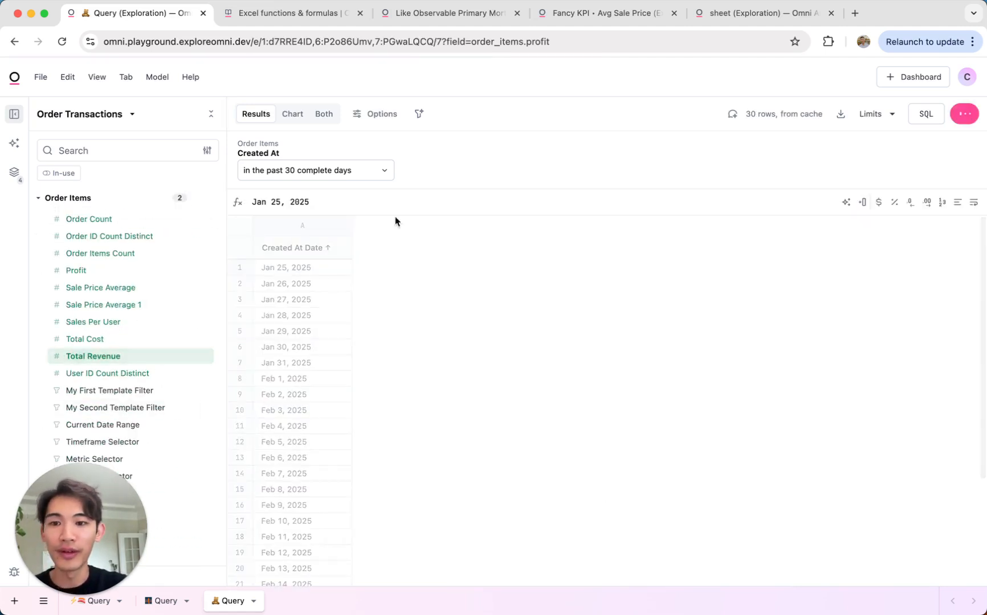
pyautogui.click(315, 170)
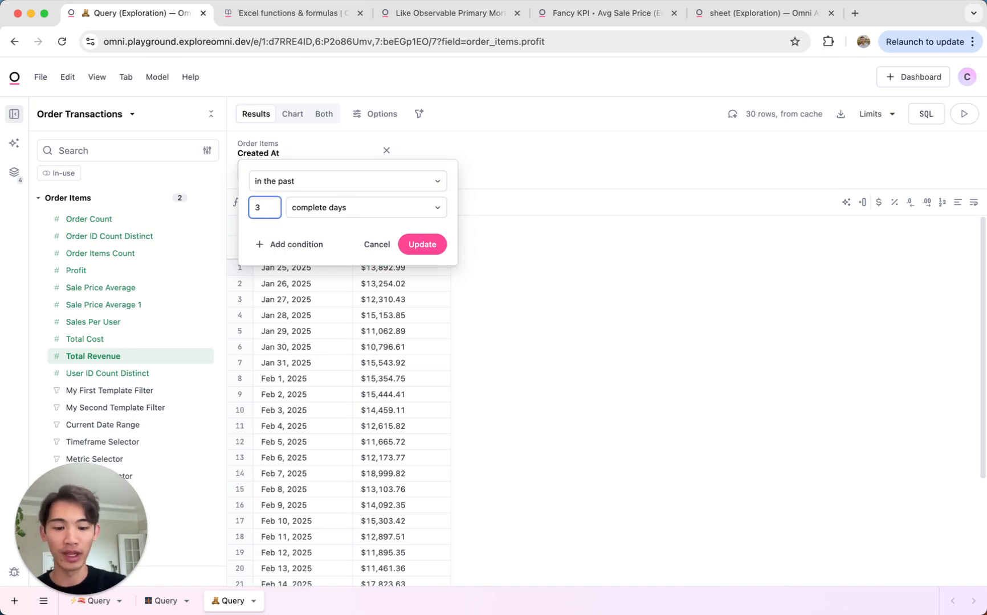
pyautogui.click(421, 245)
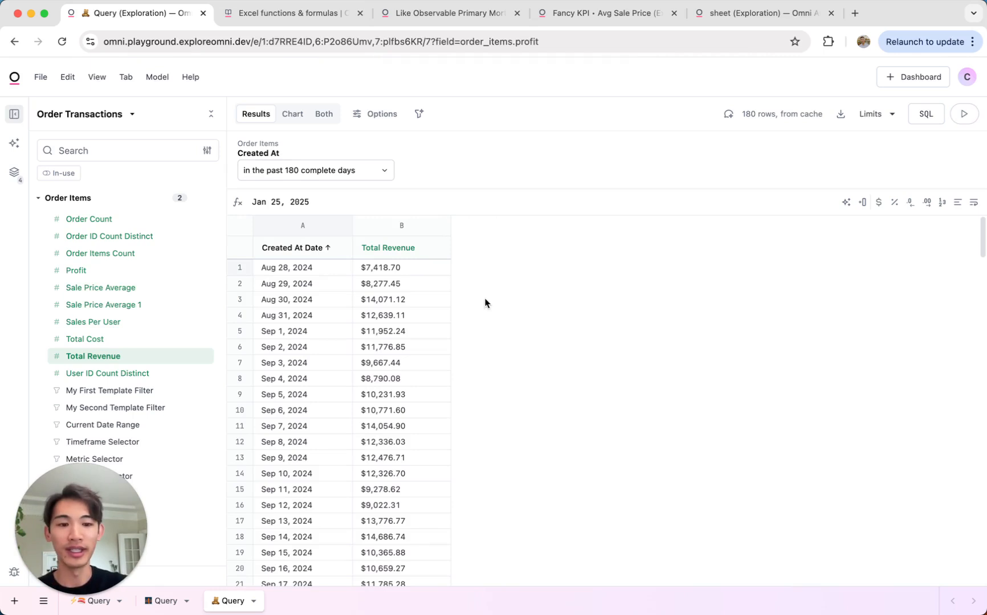
pyautogui.click(401, 267)
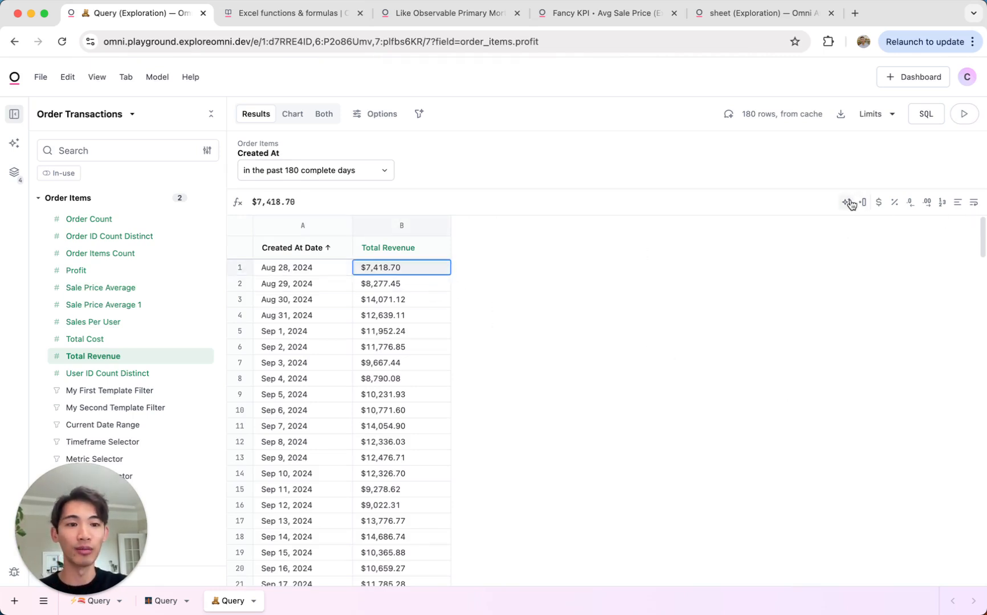
# - Add an AI-written IF/ABS/STDEV.P Outlier Detection column and view it as a chart
pyautogui.click(846, 202)
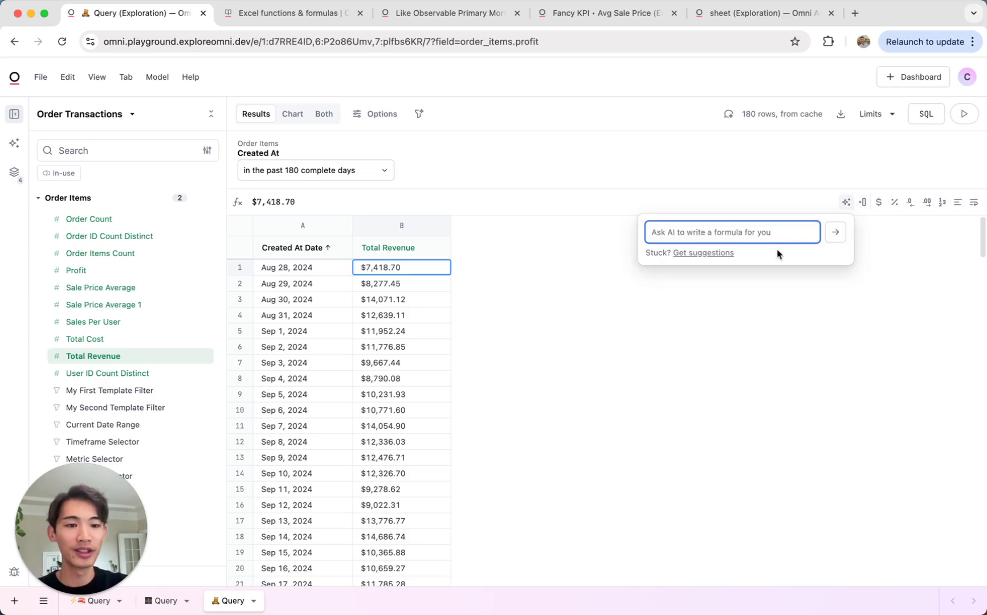
pyautogui.write('create a')
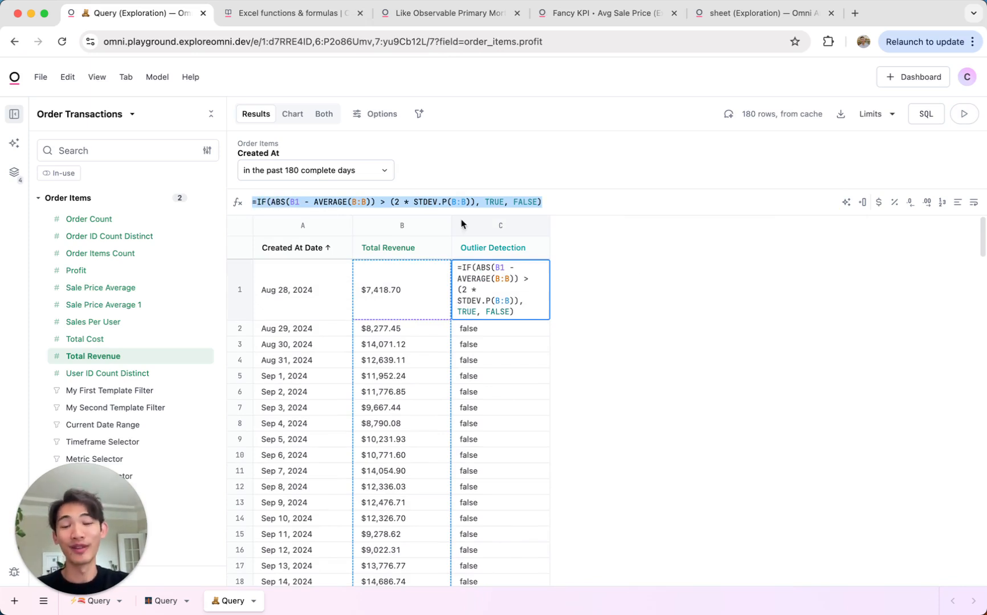
pyautogui.moveTo(609, 256)
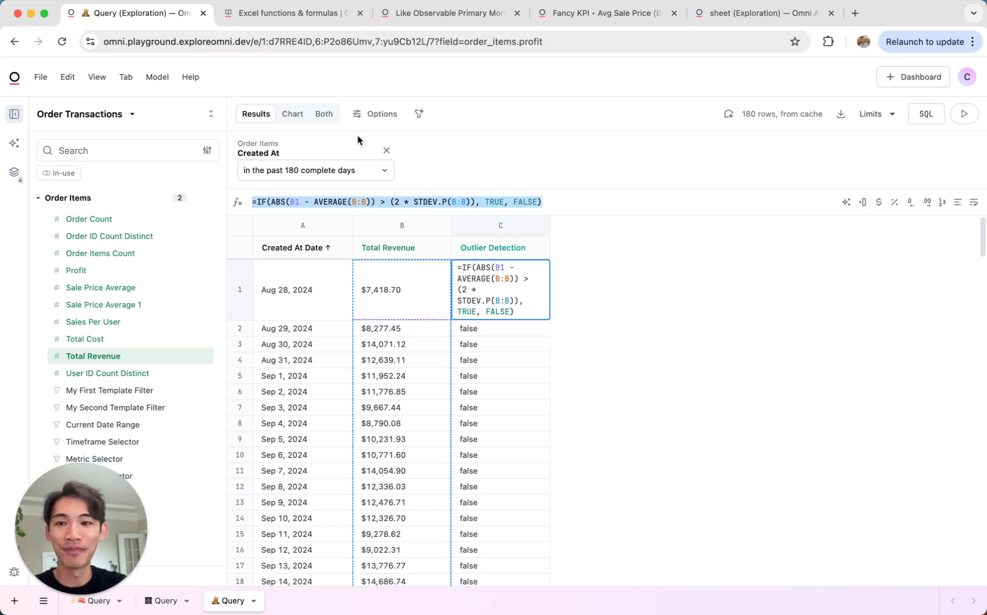
pyautogui.click(293, 114)
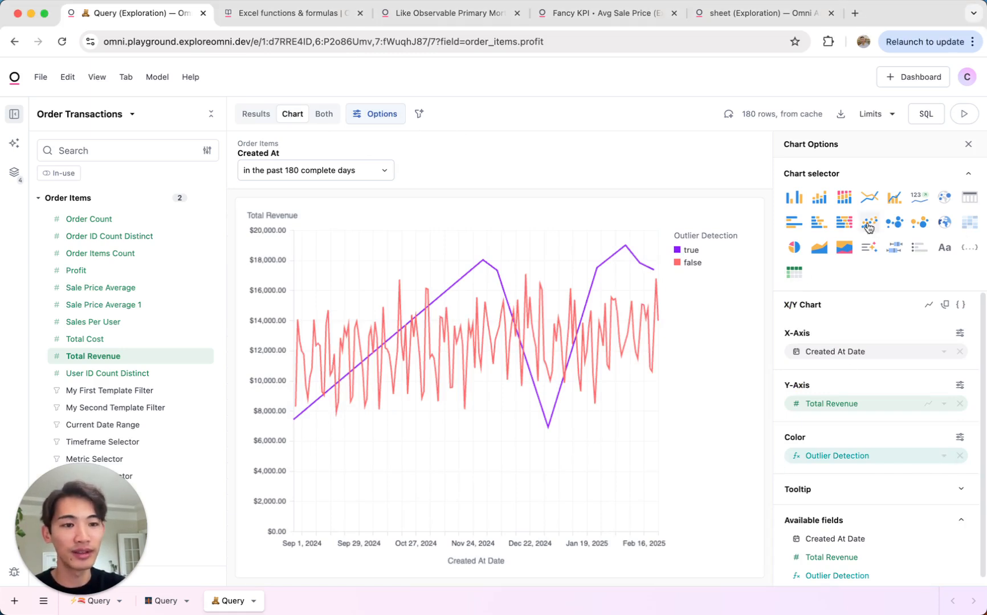
# - Make the revenue chart a scatter plot using the Omni Red Green outlier palette
pyautogui.click(868, 222)
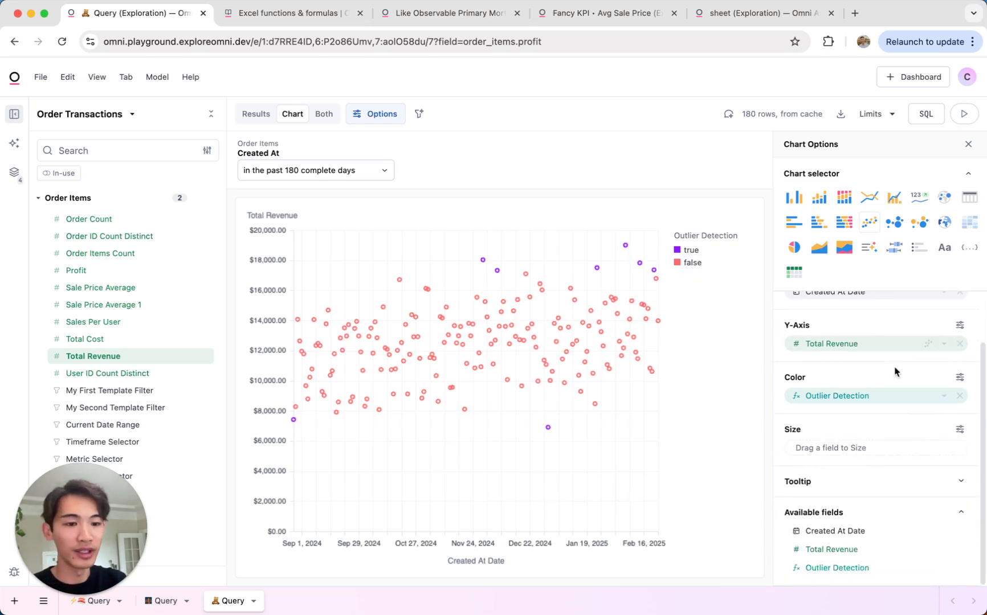
pyautogui.click(959, 377)
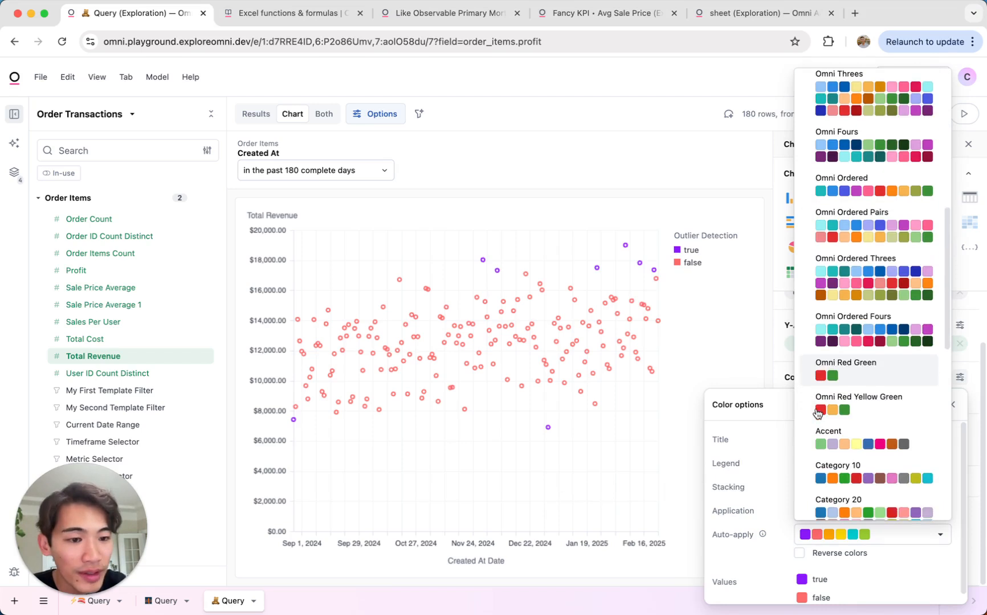
pyautogui.click(816, 374)
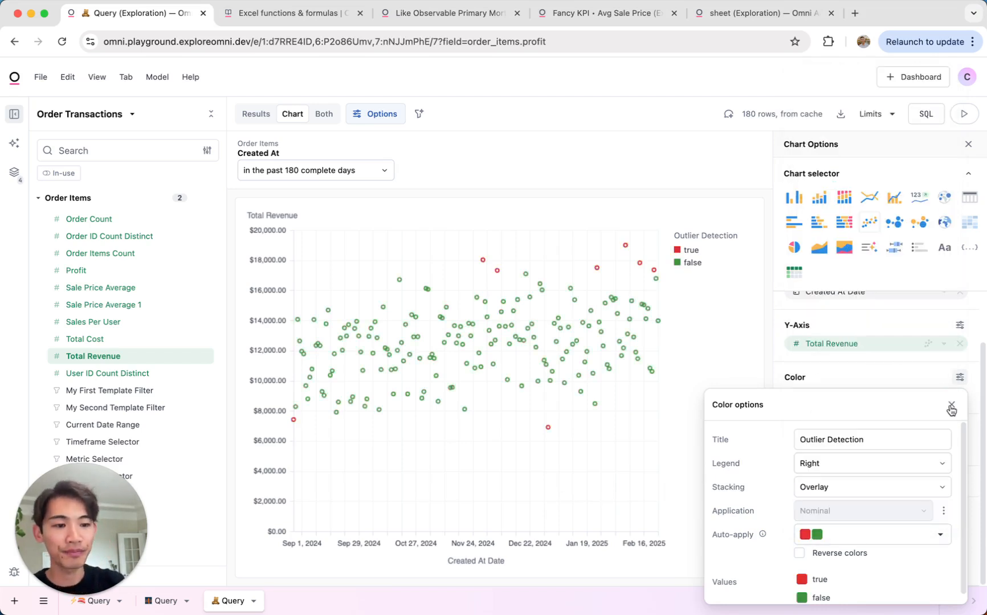
pyautogui.click(951, 406)
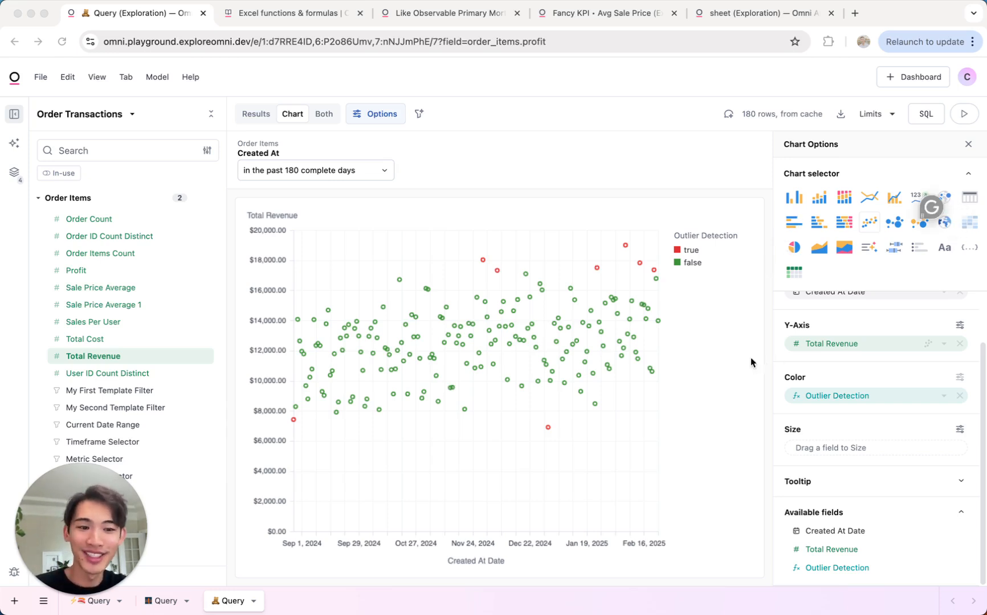
pyautogui.moveTo(255, 115)
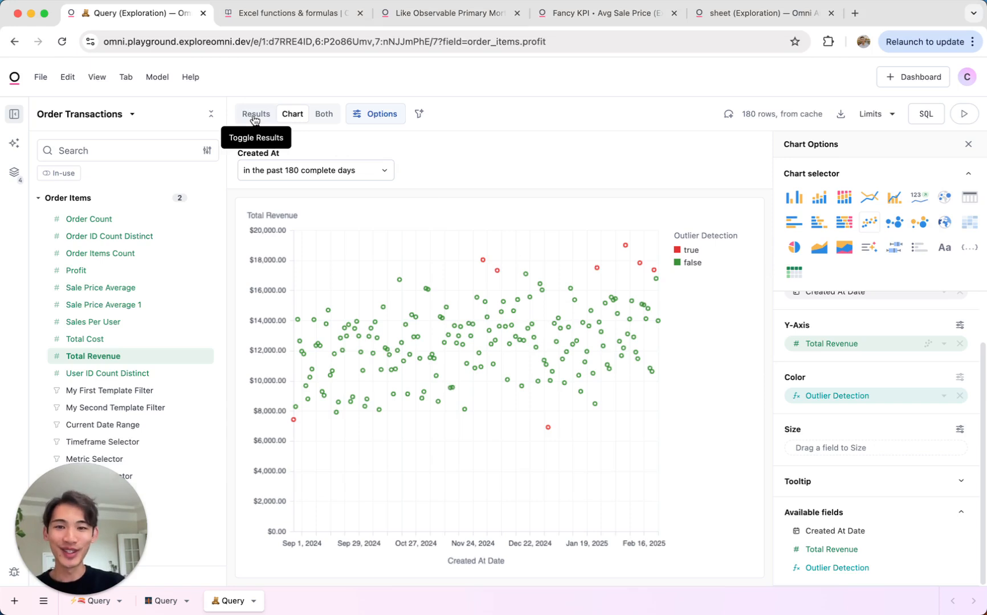
pyautogui.click(256, 113)
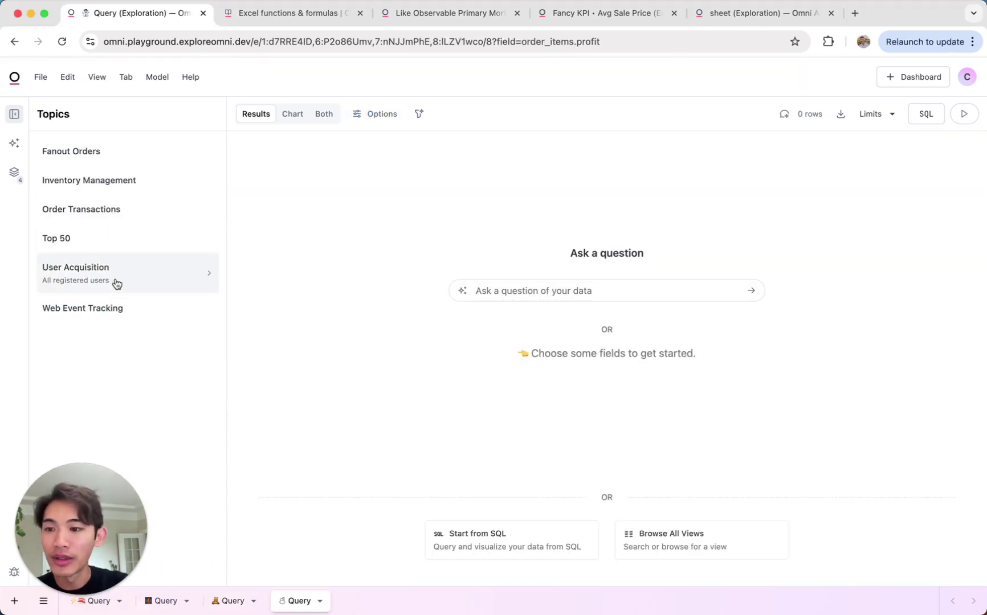
# - Query User Acquisition states, filtered to Country is USA
pyautogui.click(76, 268)
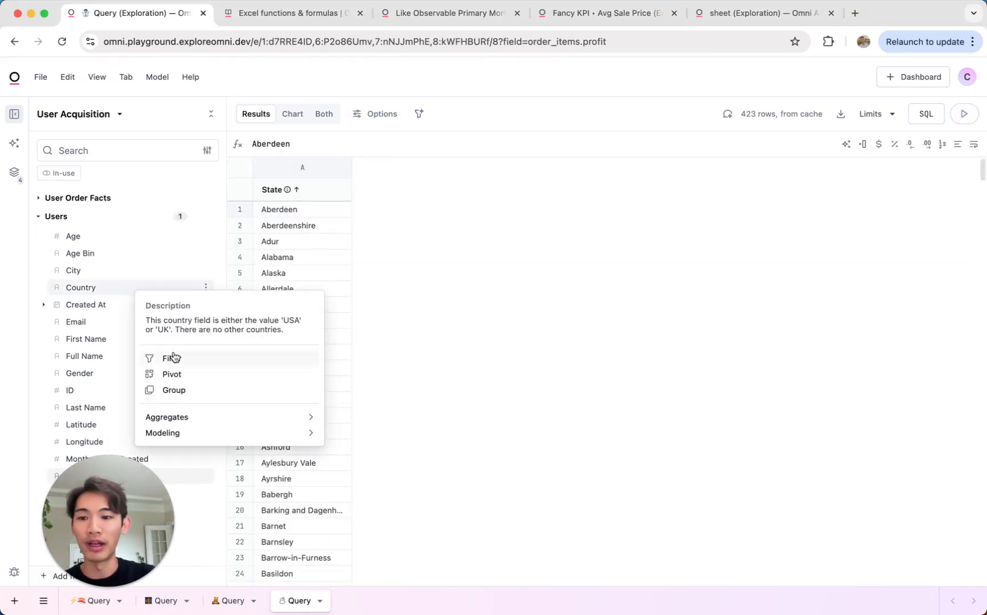
pyautogui.click(168, 358)
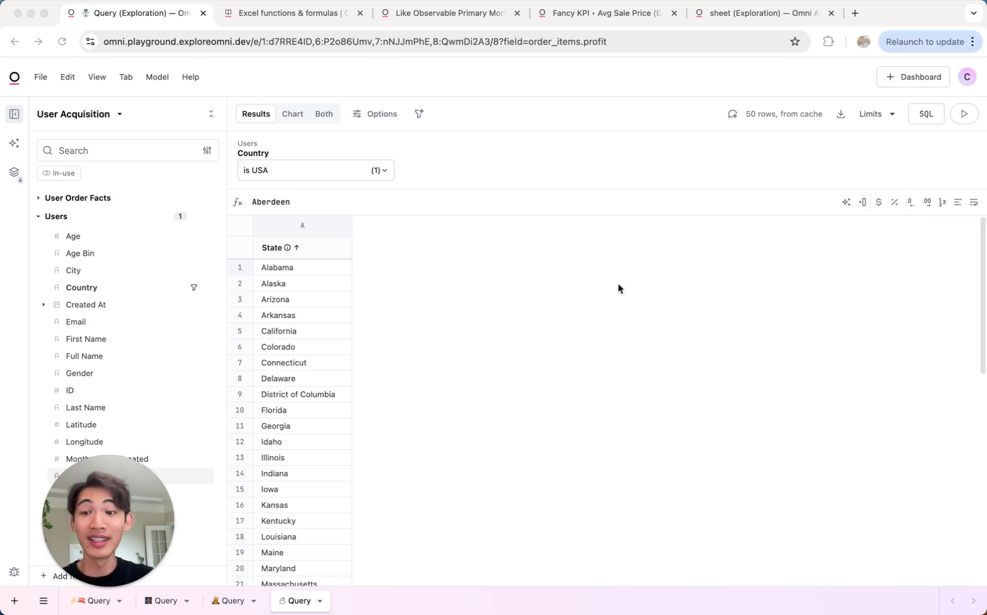
pyautogui.click(286, 268)
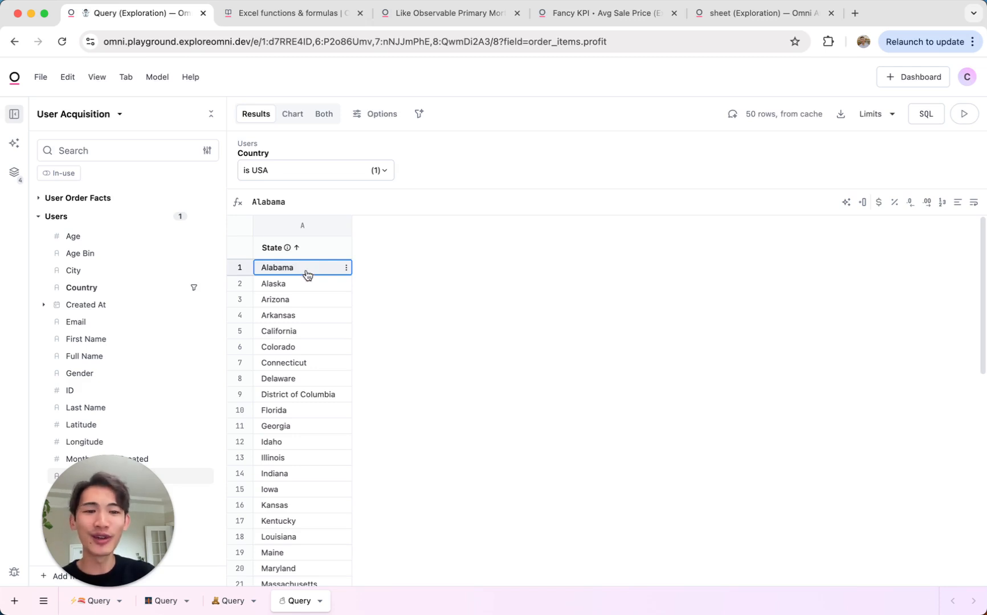
pyautogui.click(845, 201)
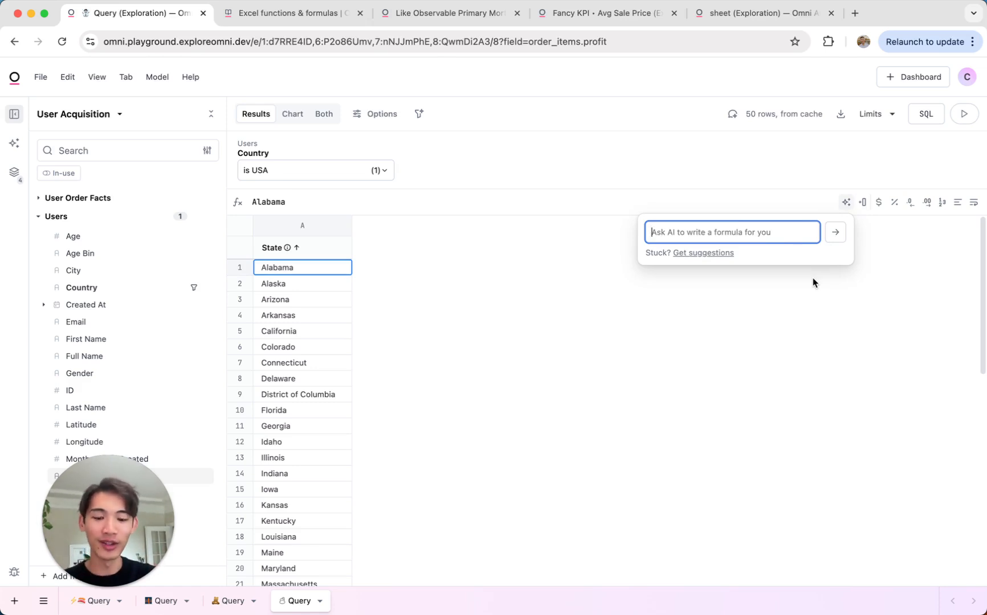
# - Generate an AI IF-formula State Abbreviation column, then open the yearly sales sheet exploration
pyautogui.write('using an IF')
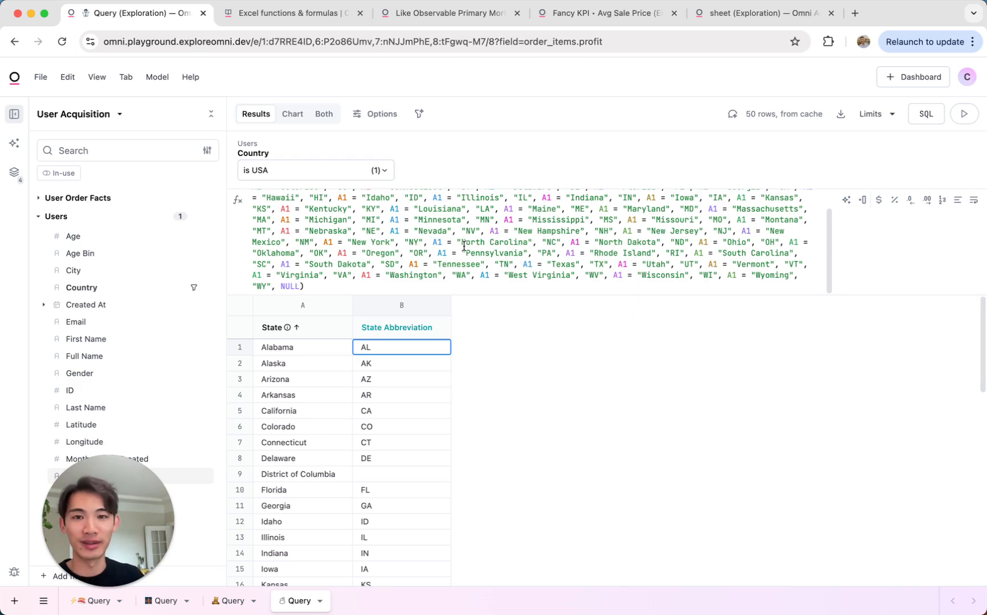
pyautogui.moveTo(456, 280)
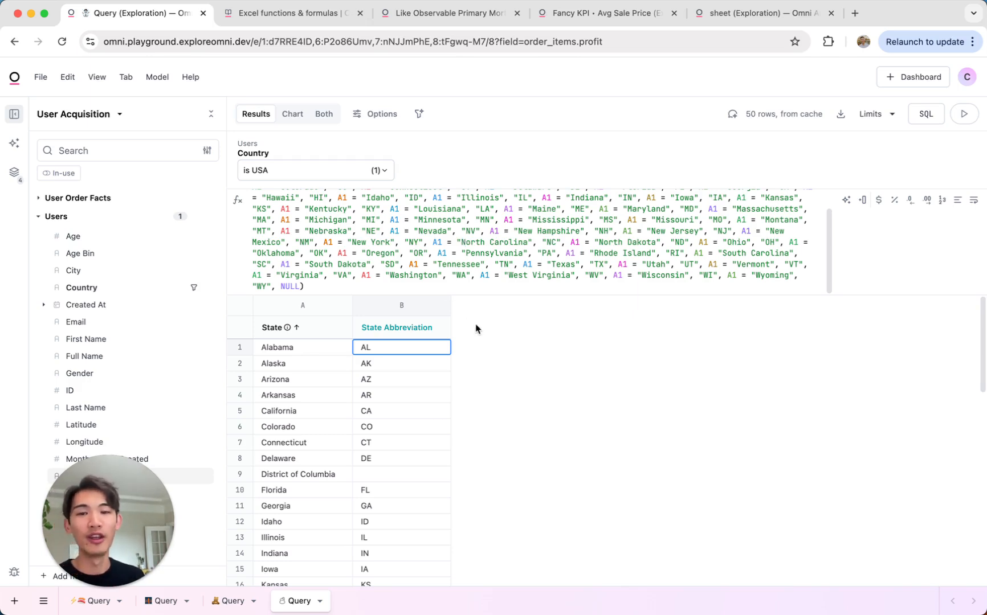
pyautogui.moveTo(450, 292)
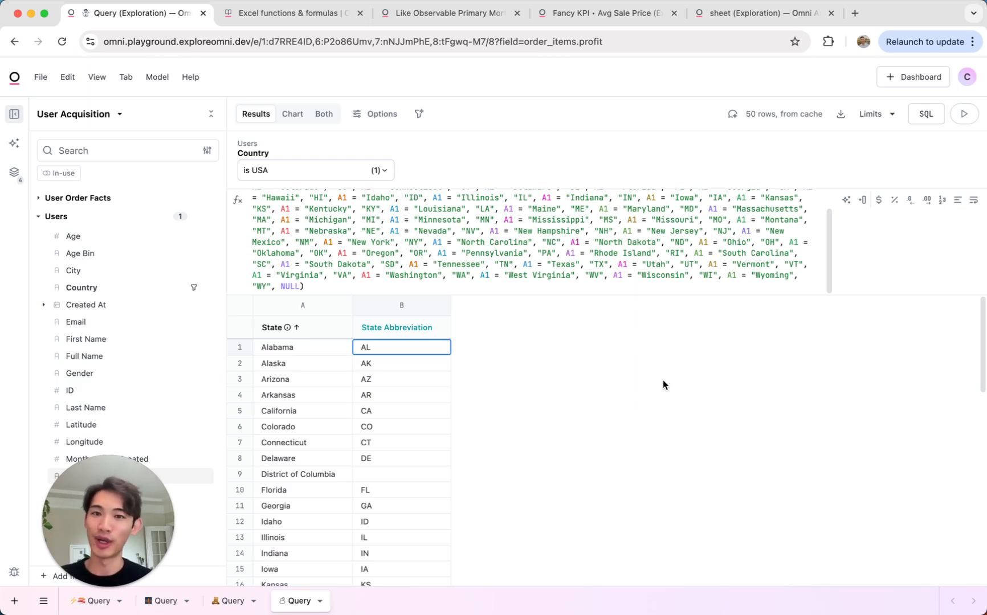
pyautogui.click(753, 13)
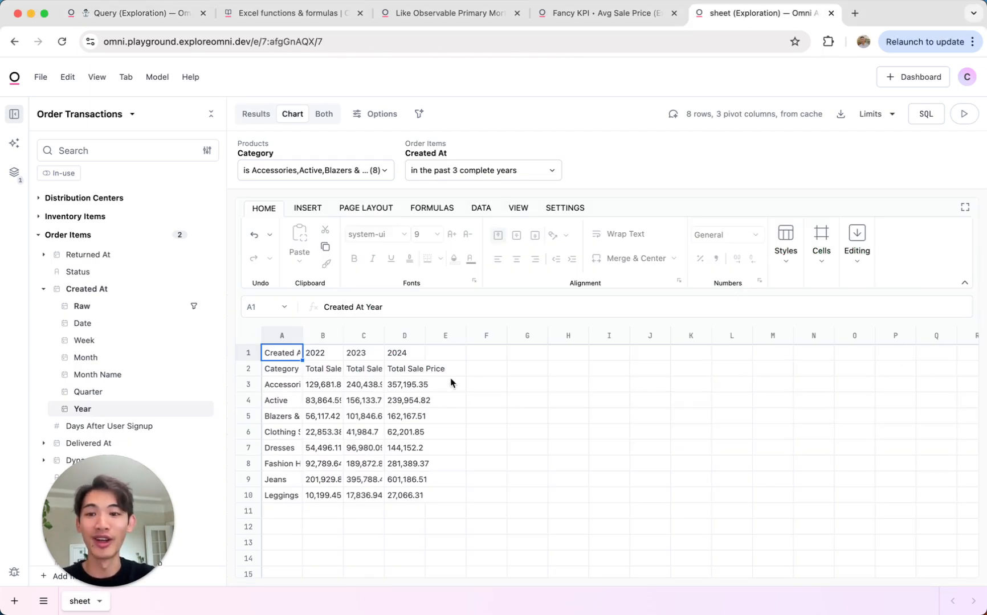
# - Select the raw yearly sales data and switch to the formatted Sheet1 revenue summary
pyautogui.click(404, 384)
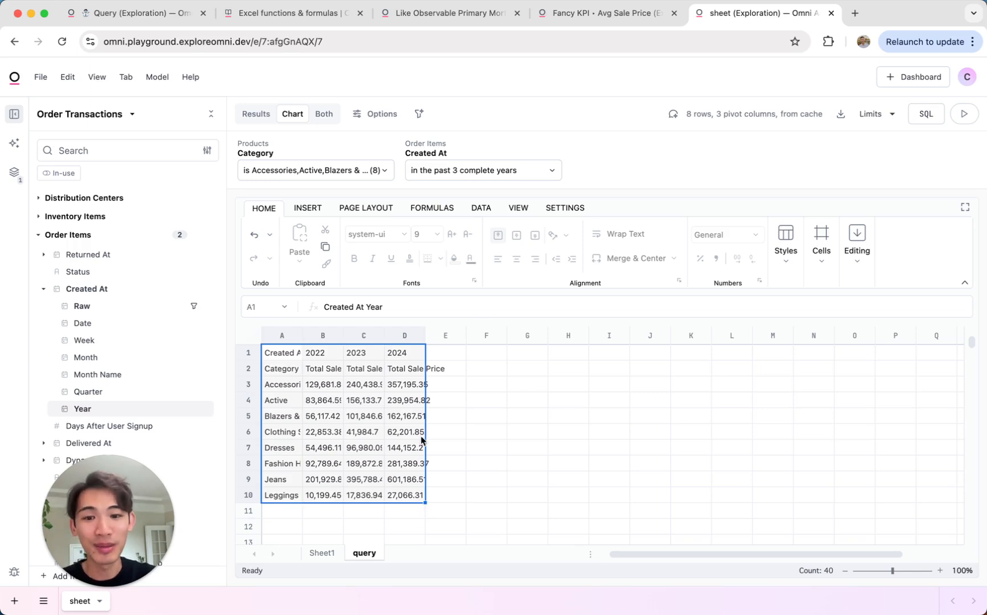
pyautogui.click(322, 553)
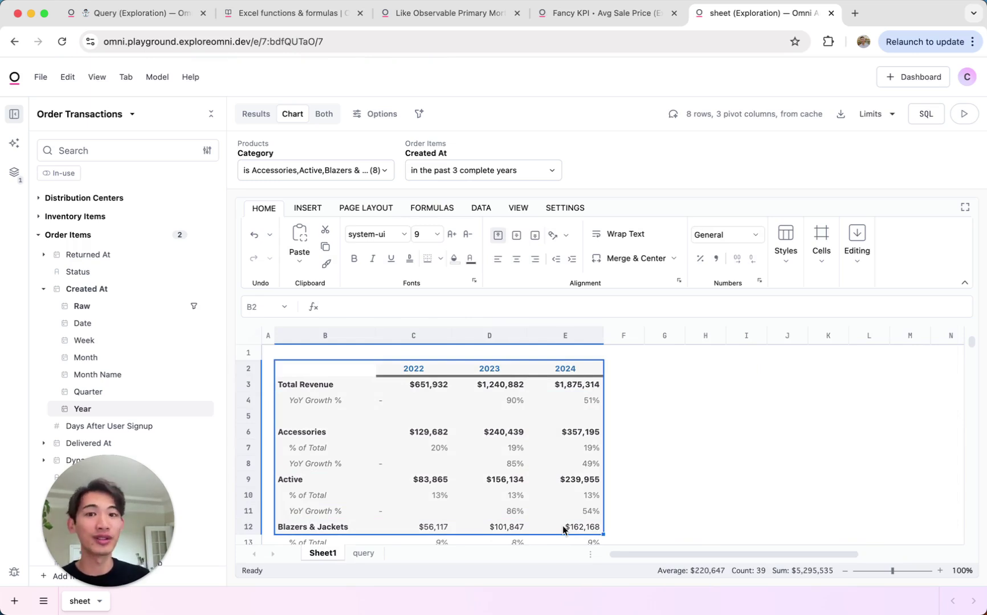
pyautogui.moveTo(508, 502)
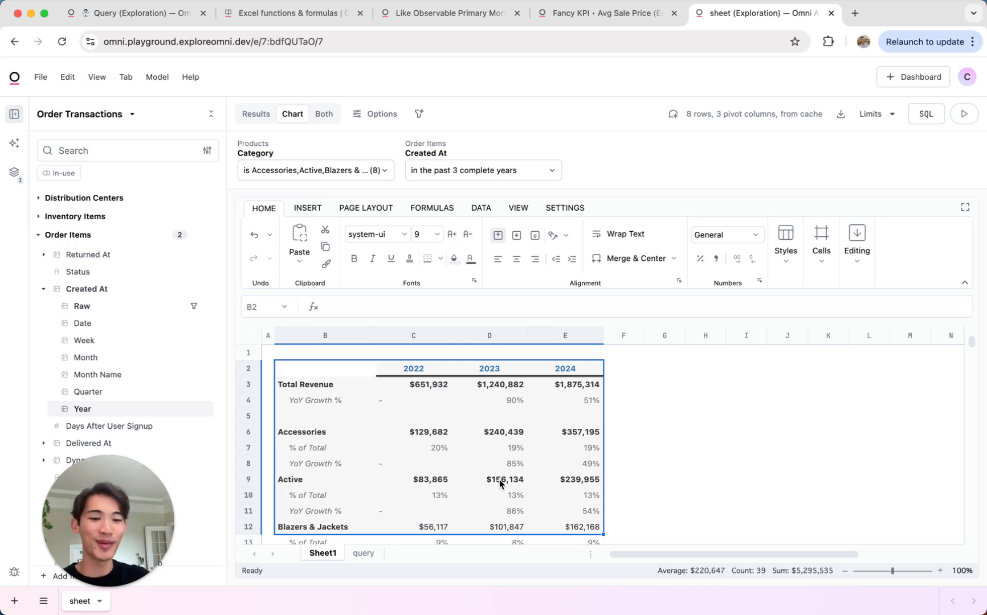
pyautogui.moveTo(718, 516)
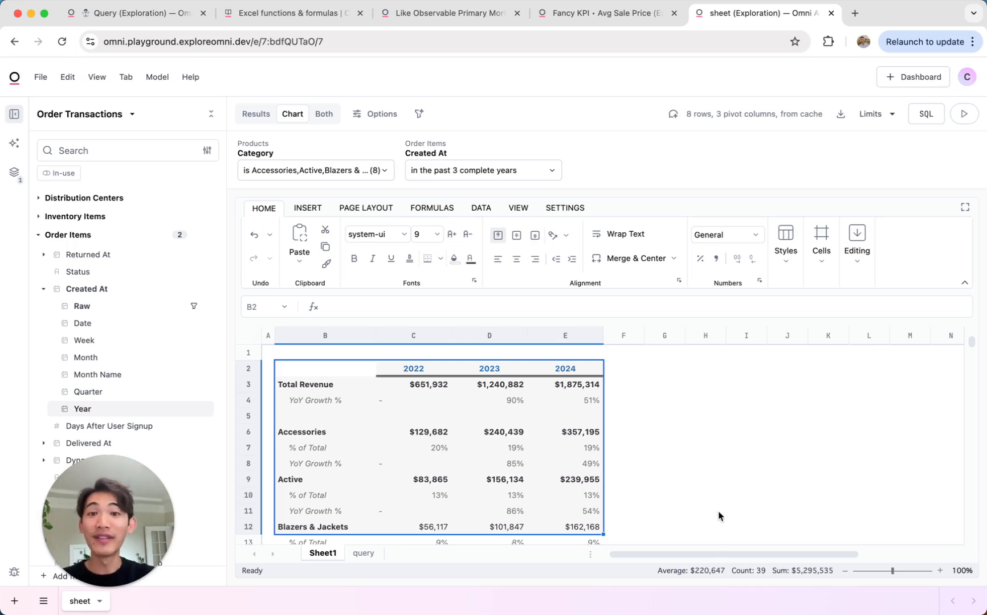